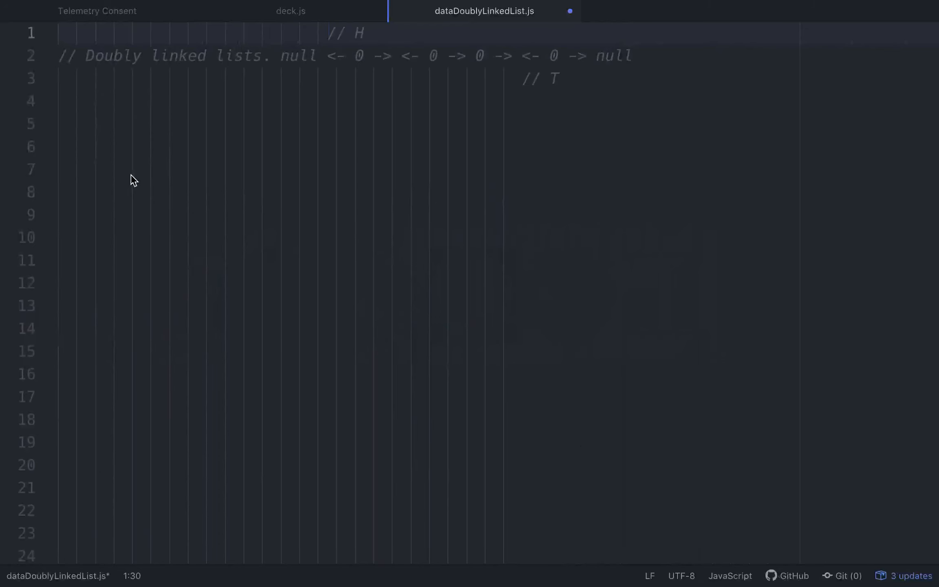
# Insert the missing '<-' before the third node in the line 2 diagram and realign // T.
pyautogui.click(328, 32)
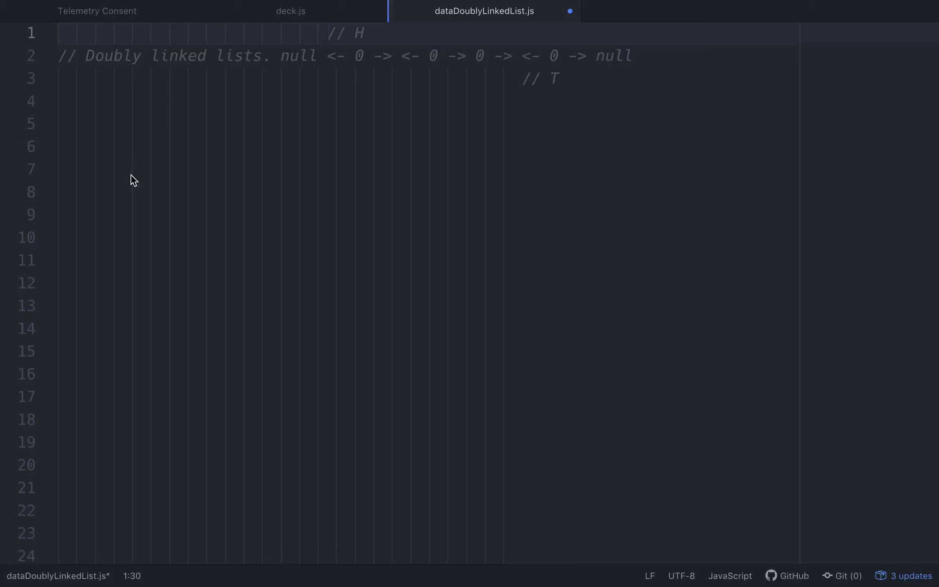
pyautogui.click(328, 33)
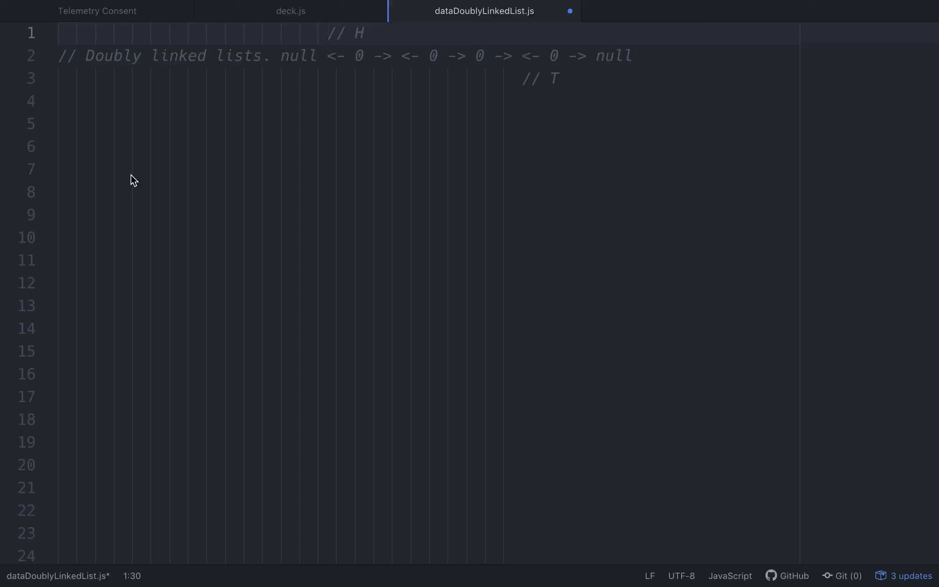
pyautogui.click(328, 33)
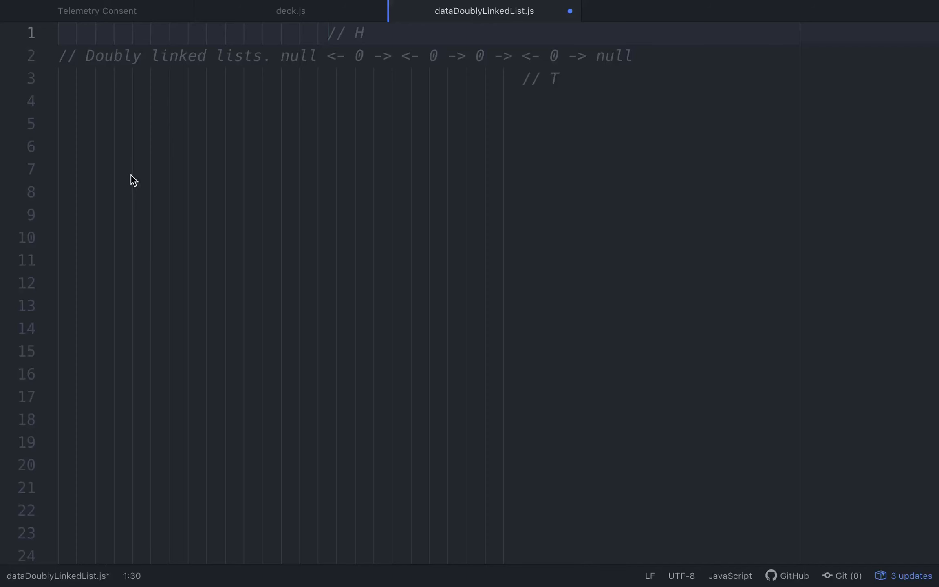
pyautogui.click(328, 33)
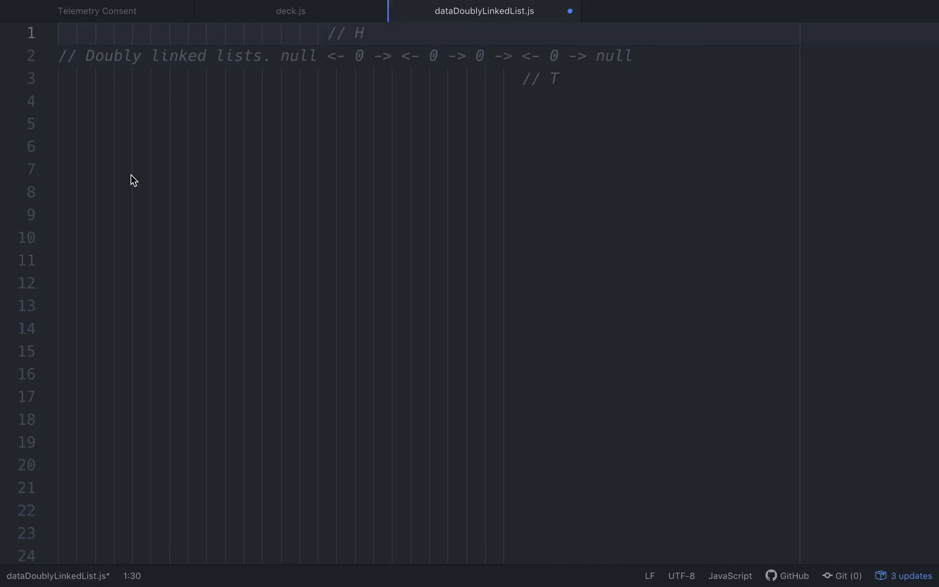
pyautogui.click(328, 33)
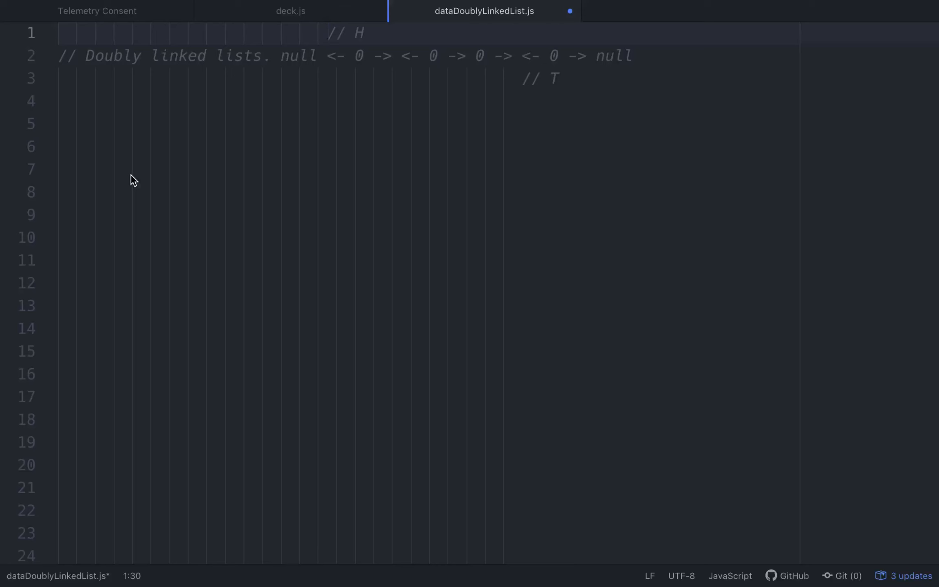
pyautogui.click(328, 33)
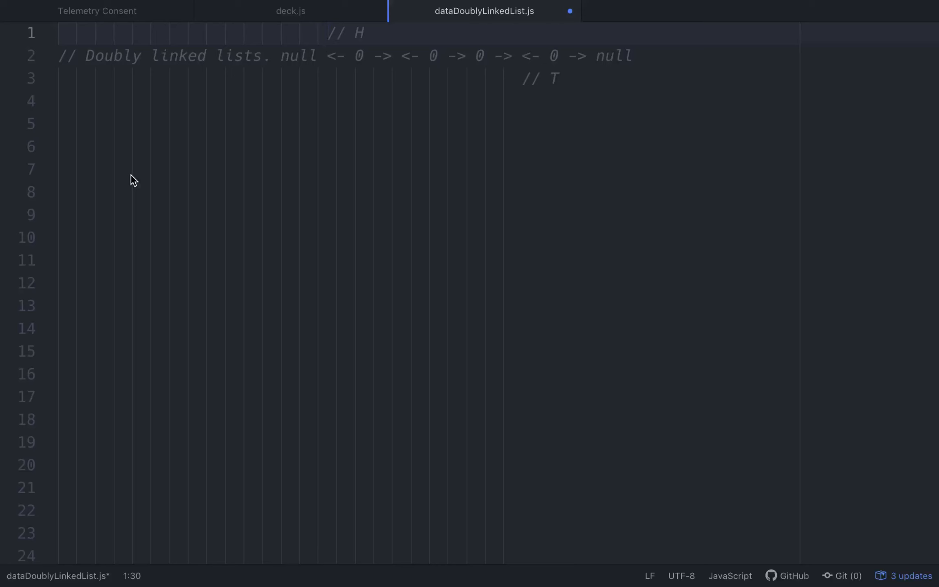
pyautogui.click(328, 33)
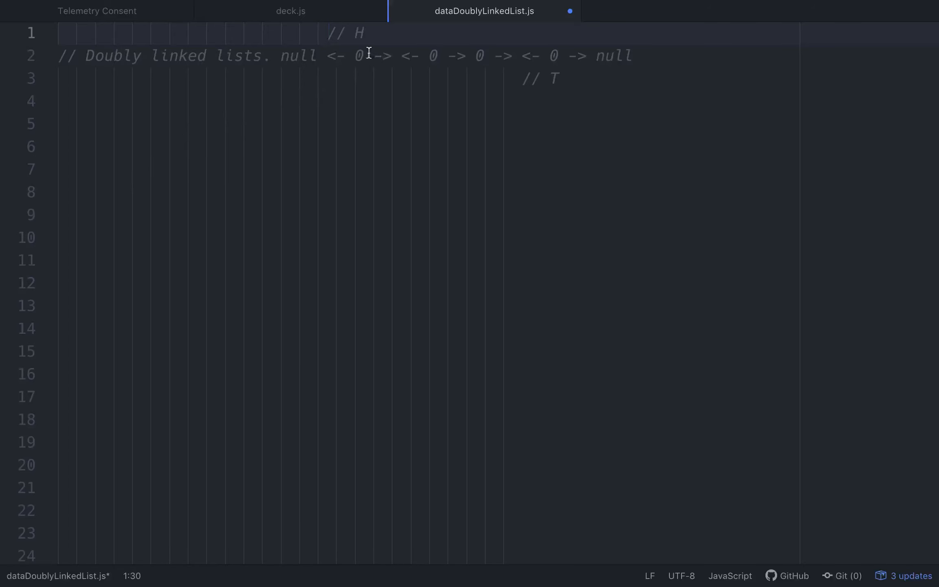
pyautogui.doubleClick(434, 56)
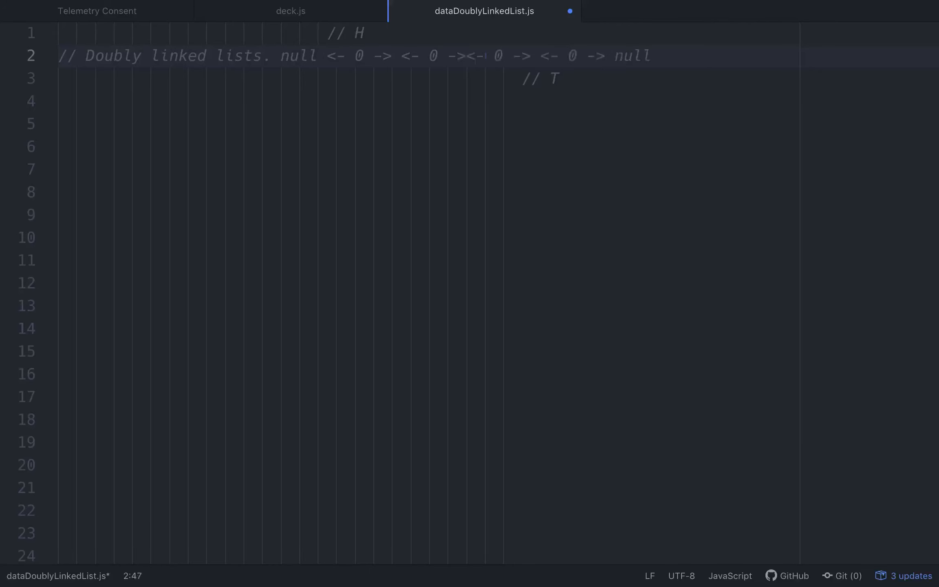
pyautogui.click(491, 56)
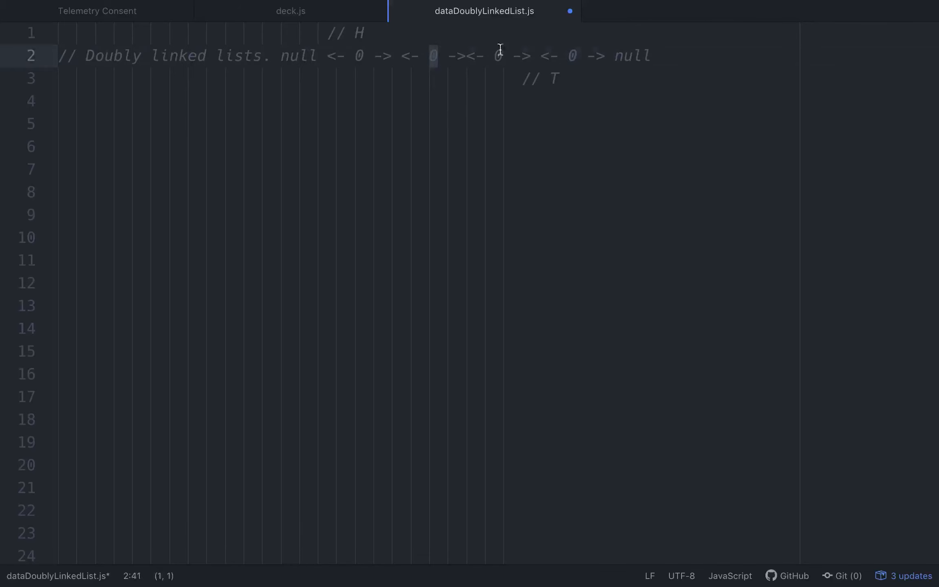
pyautogui.click(500, 56)
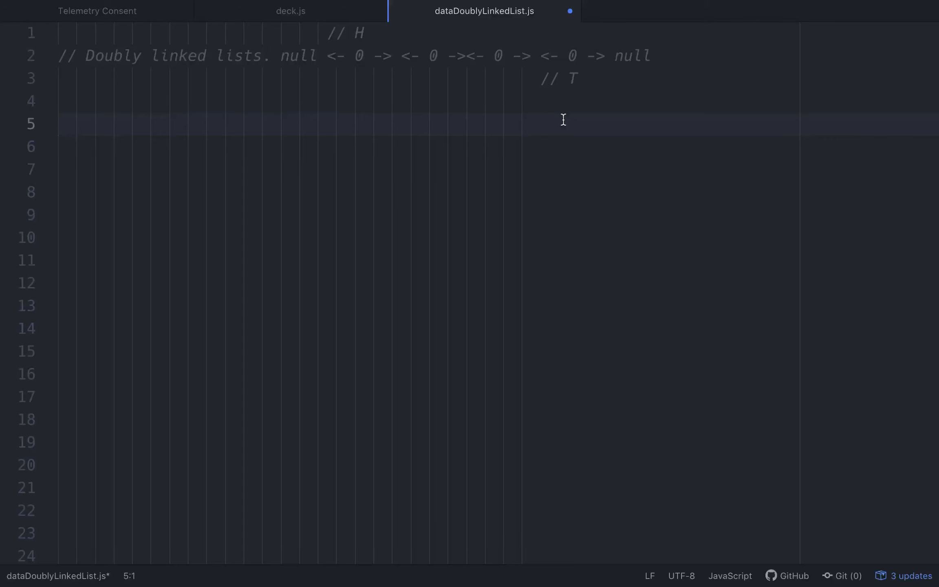
# Define class Node whose constructor(val) stores val and sets head and tail to null.
pyautogui.write('class')
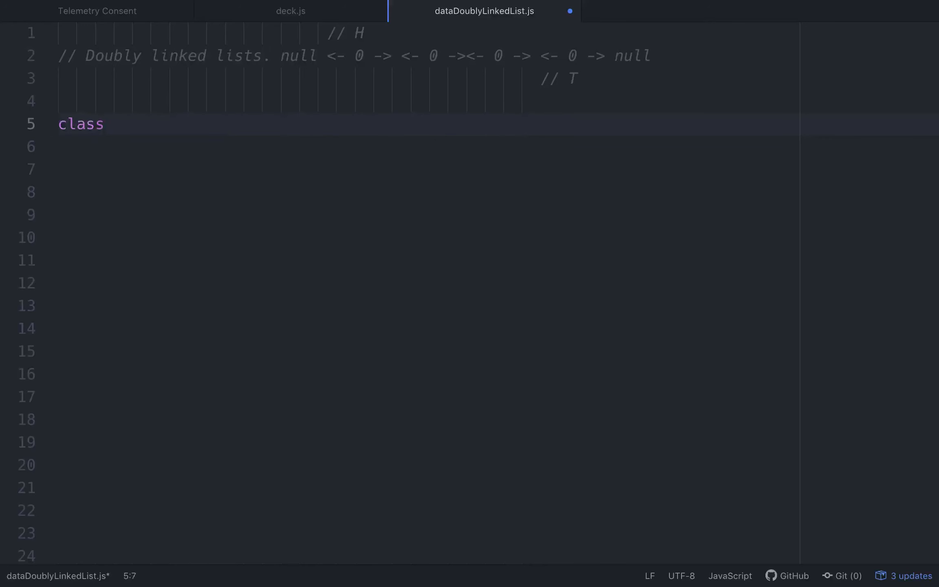
pyautogui.write('Node')
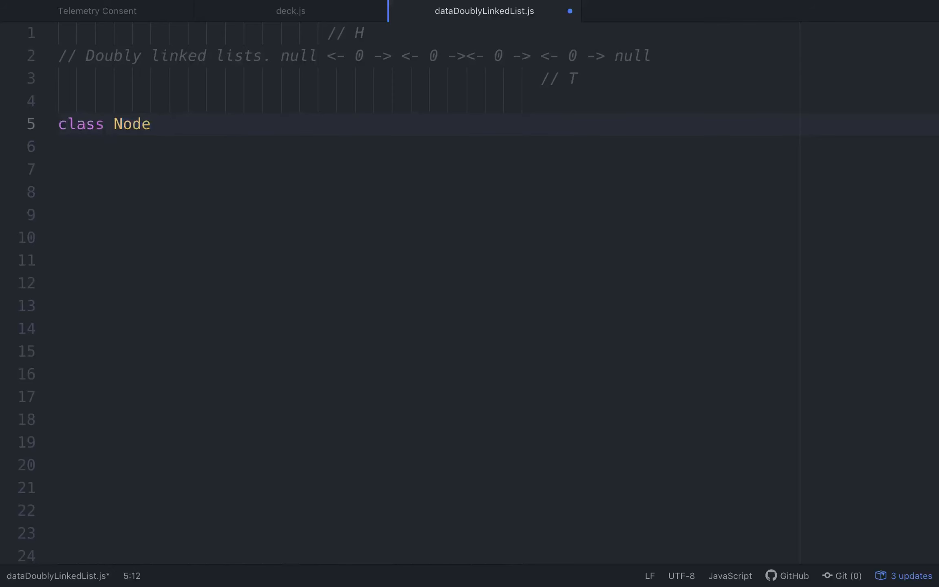
pyautogui.write('{')
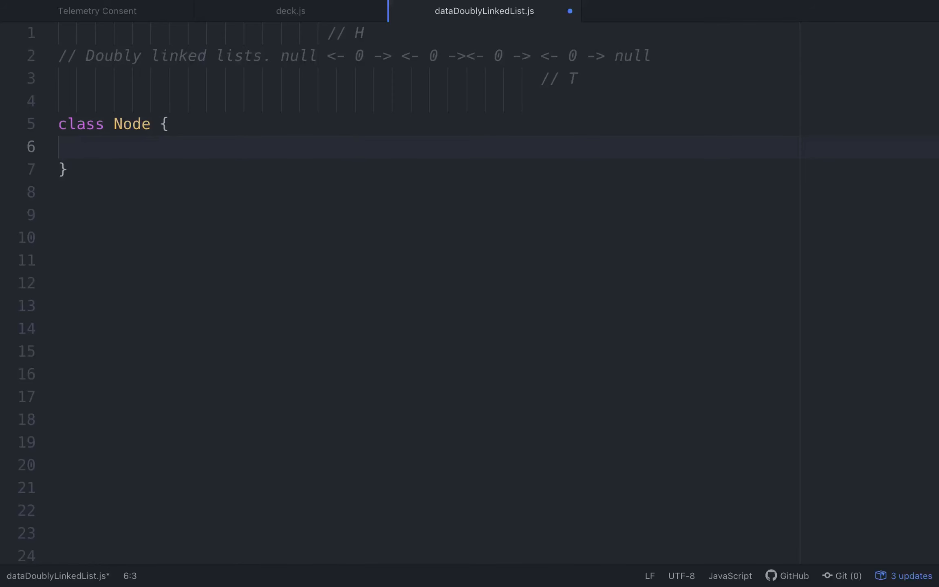
pyautogui.write('construcotr')
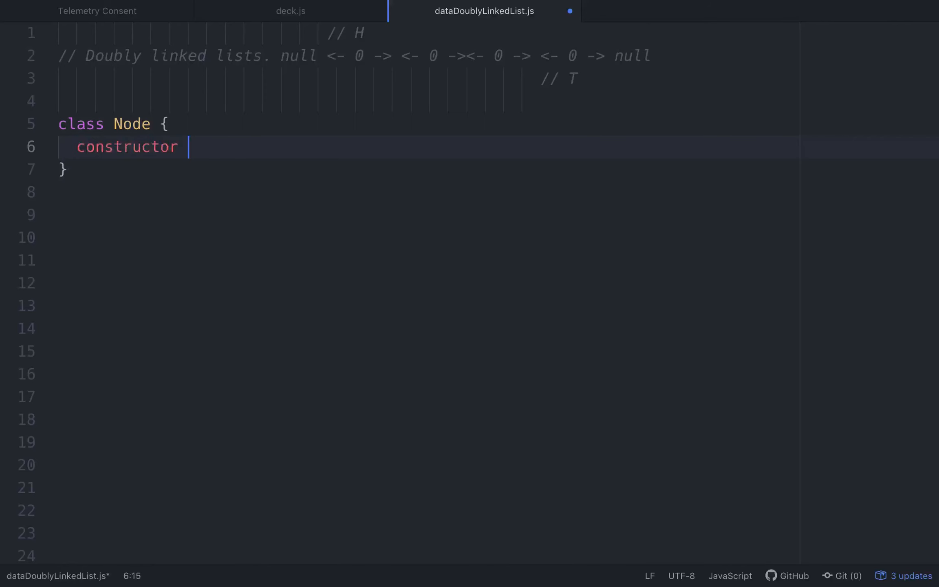
pyautogui.write('(vla)')
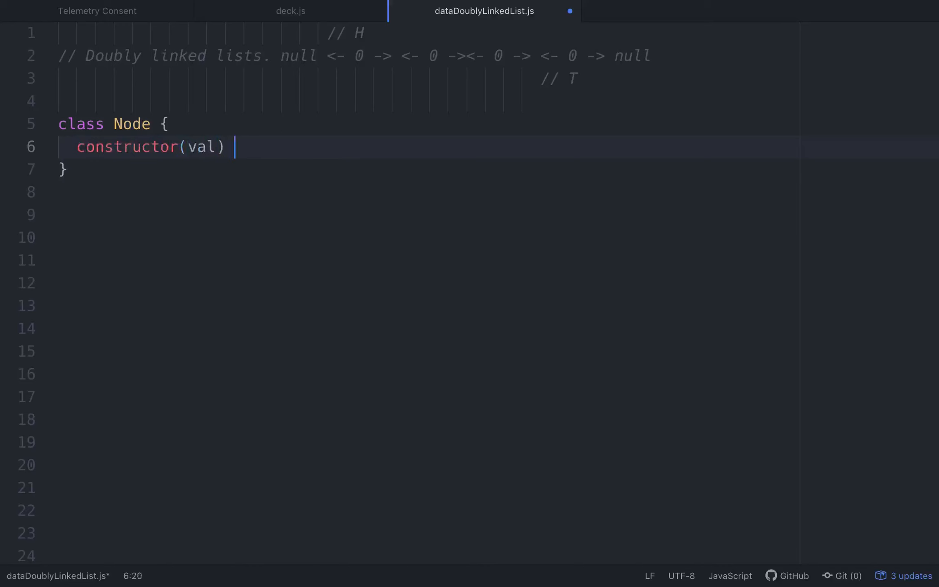
pyautogui.write('{')
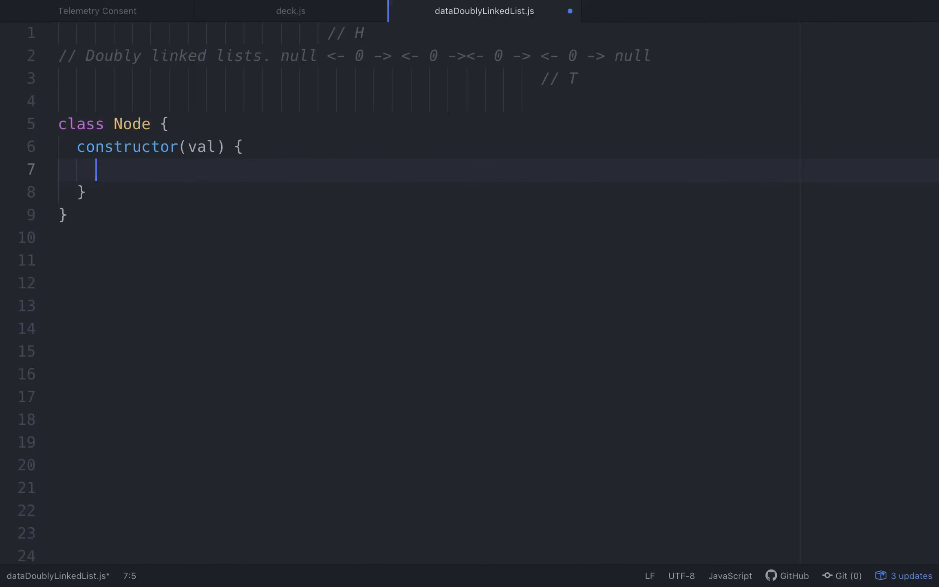
pyautogui.write('this.val = val;')
pyautogui.write('this.head')
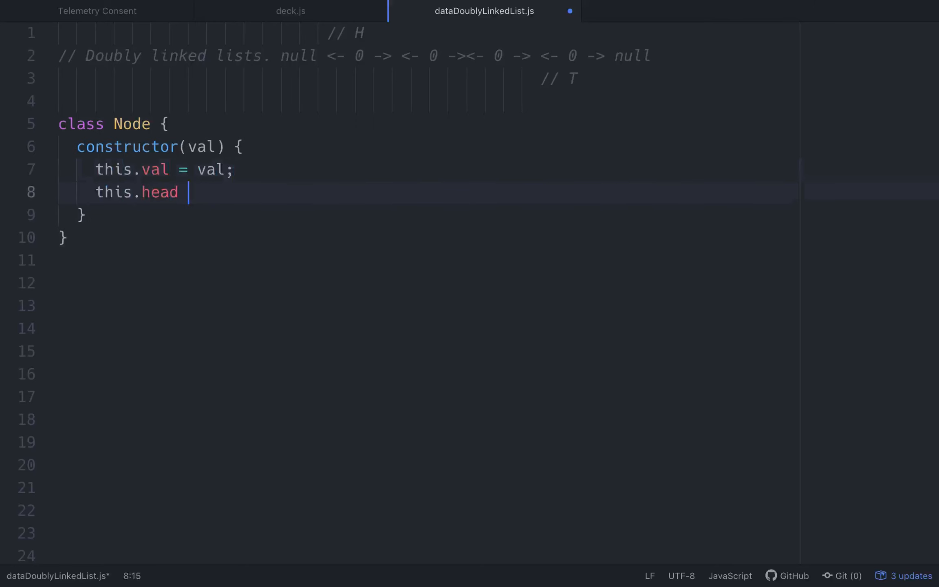
pyautogui.write('= null')
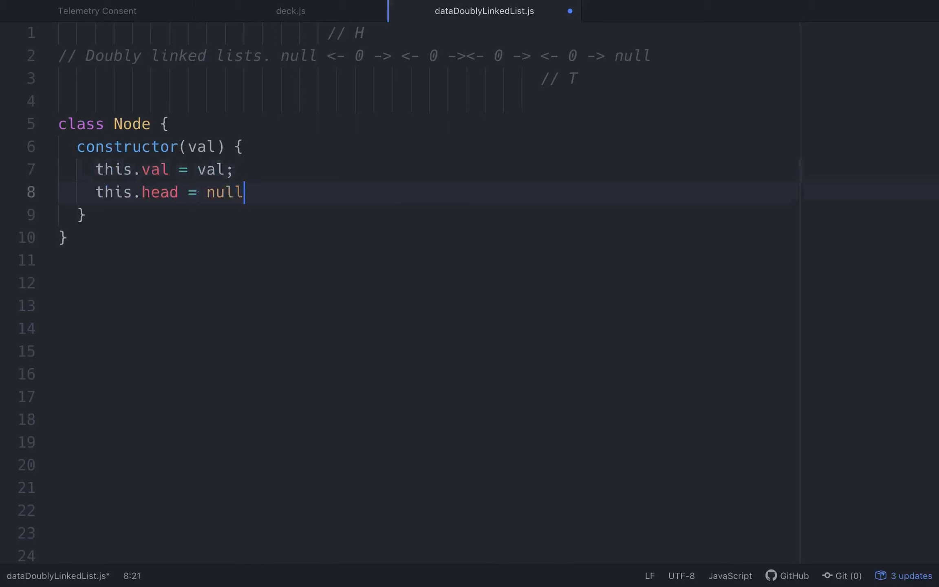
pyautogui.write(';')
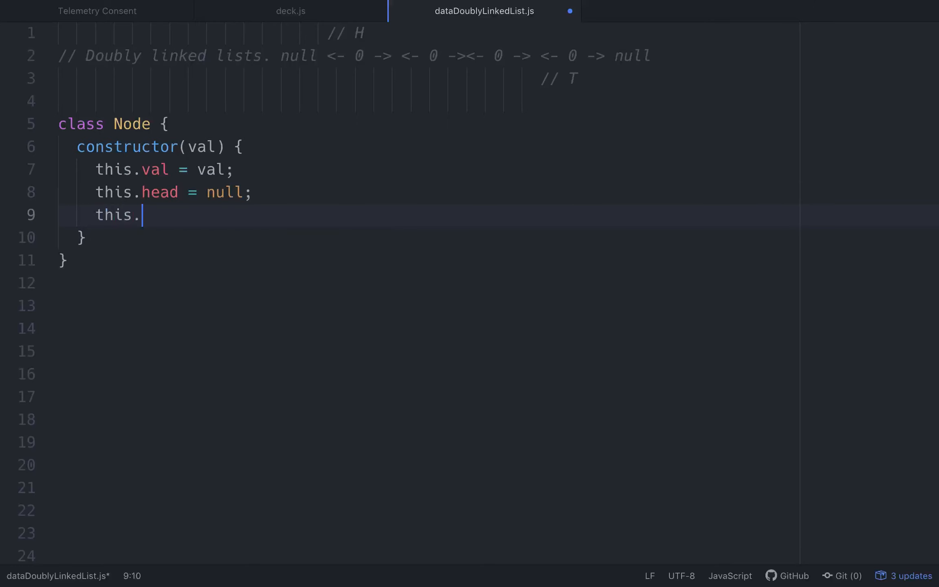
pyautogui.write('tail =')
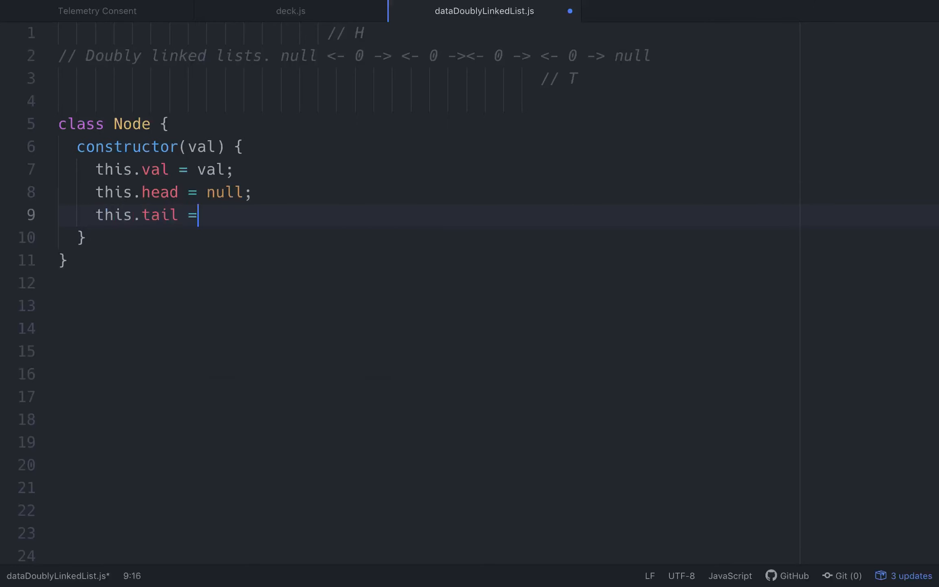
pyautogui.write('null;')
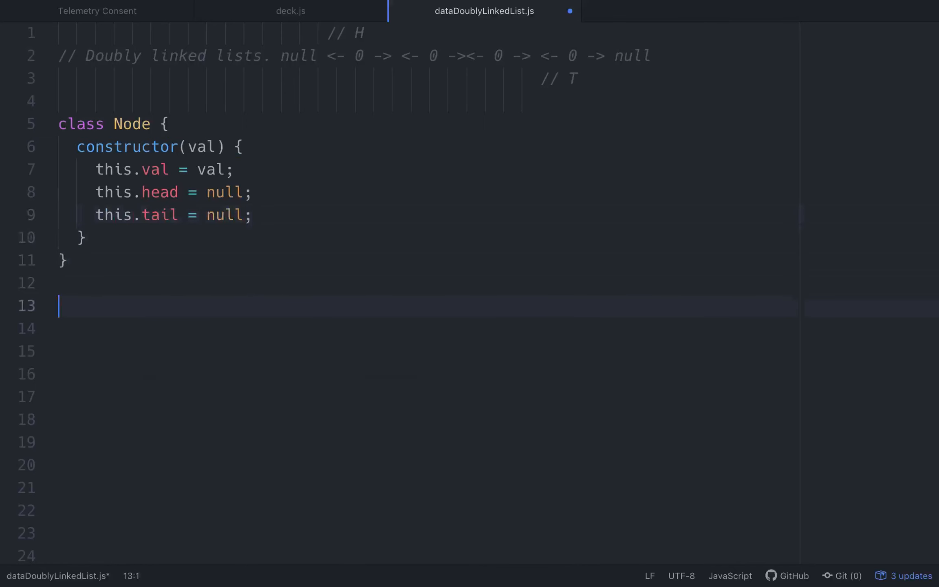
# Create let node = new Node(1) and log it with console.log.
pyautogui.write('let node =')
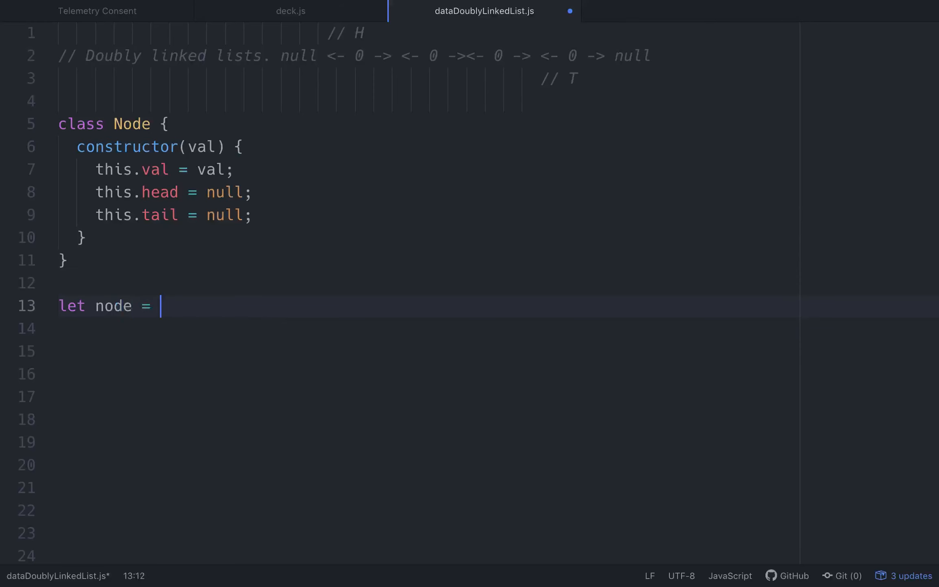
pyautogui.write('new Node()')
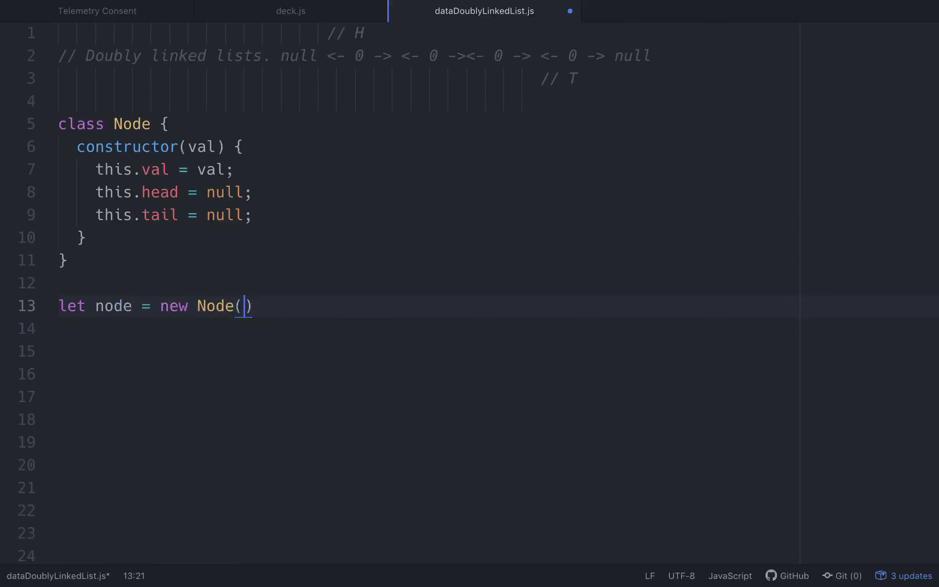
pyautogui.write('1);')
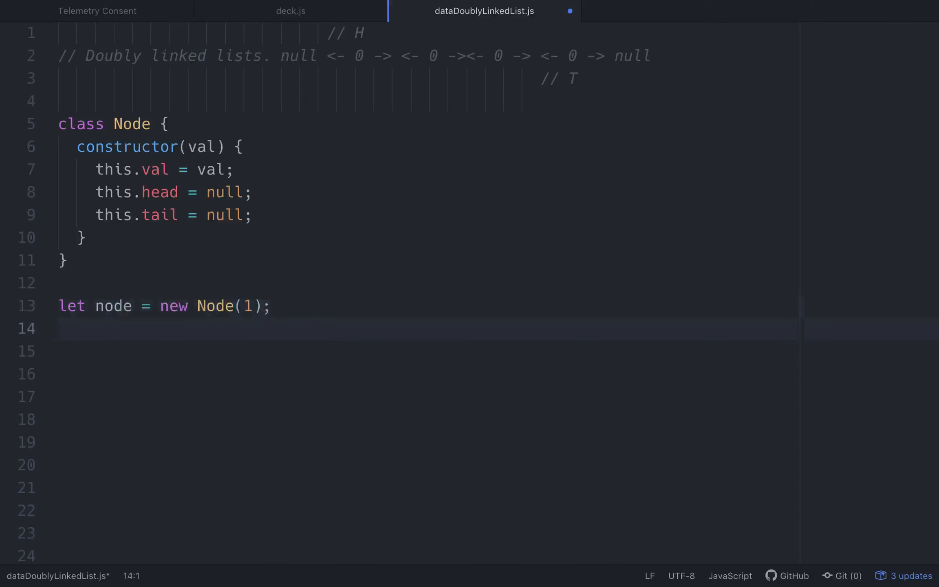
pyautogui.write('console.log()')
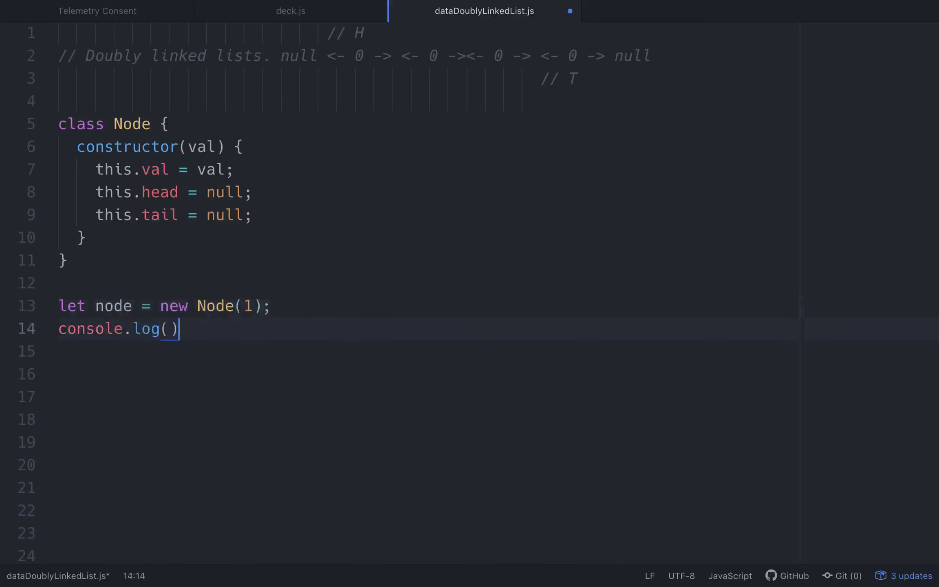
pyautogui.write('node;')
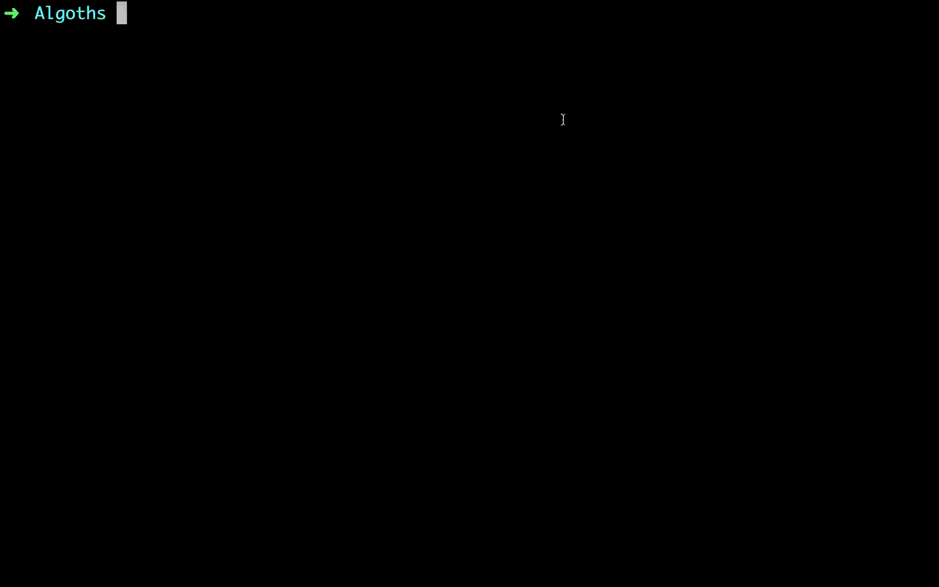
# Type the node command in Terminal to run the list file.
pyautogui.write('node);')
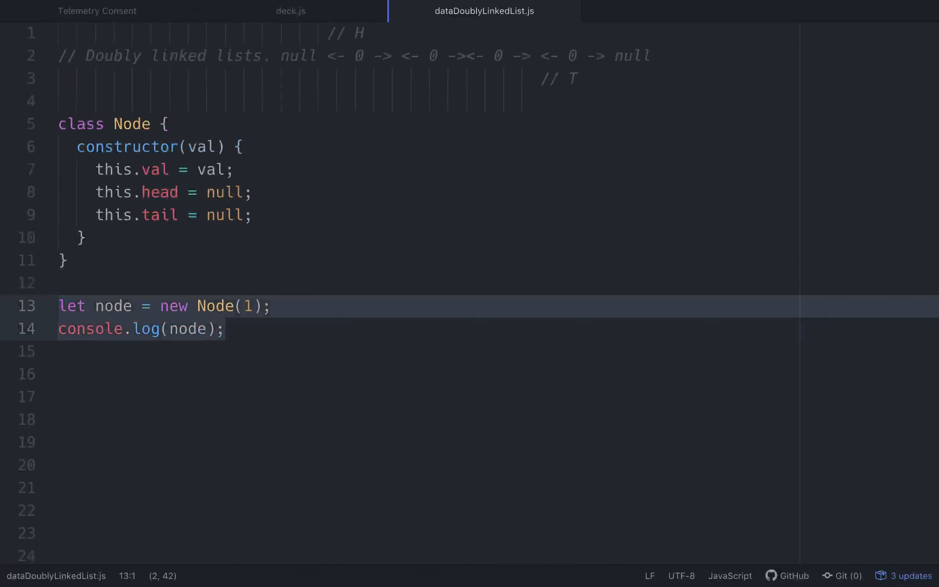
# Replace Node's head and tail property names with prev and next.
pyautogui.press('Delete')
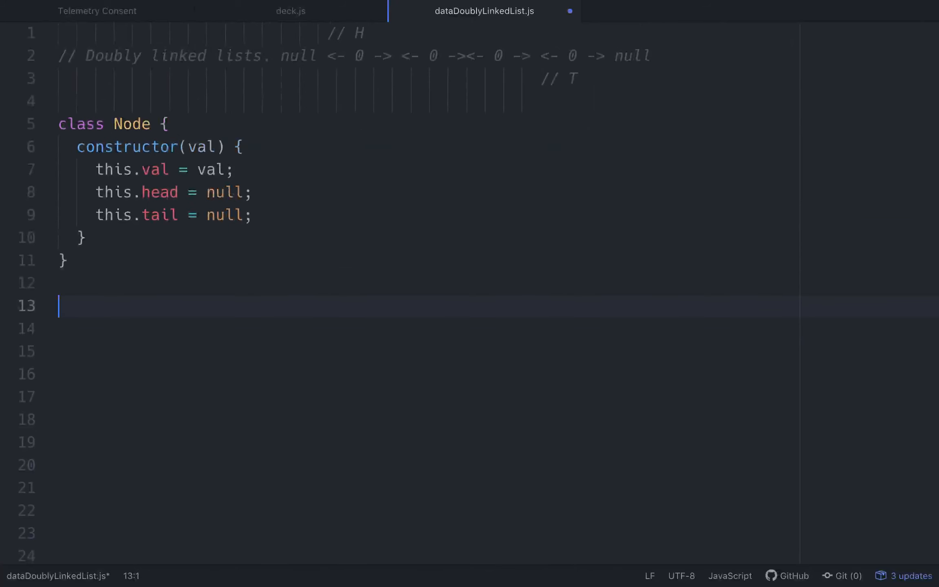
pyautogui.click(208, 193)
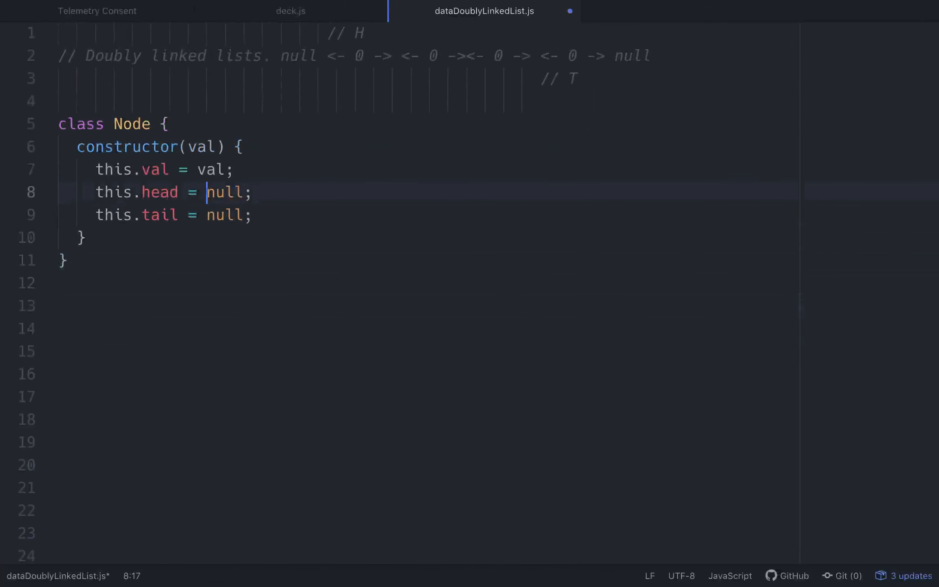
pyautogui.press('BackSpace')
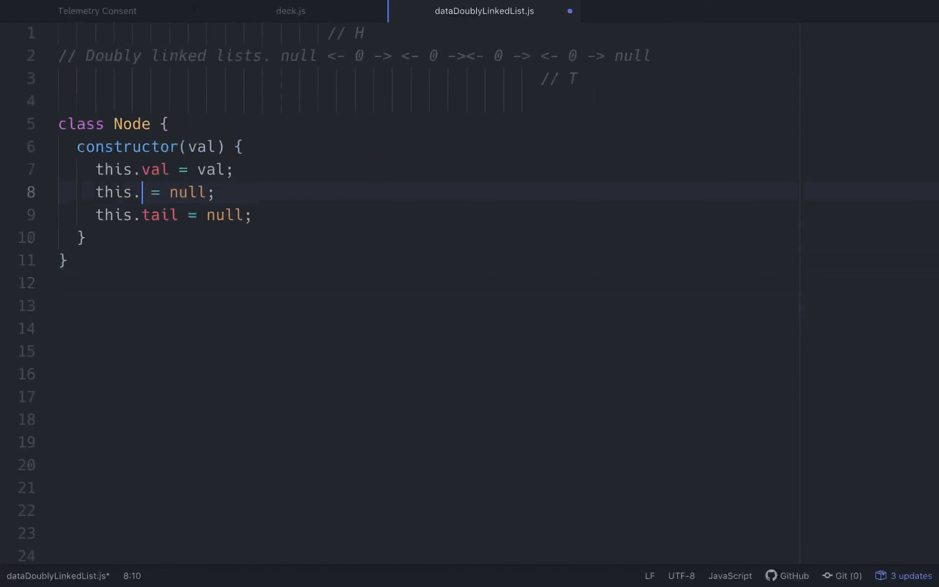
pyautogui.write('prev')
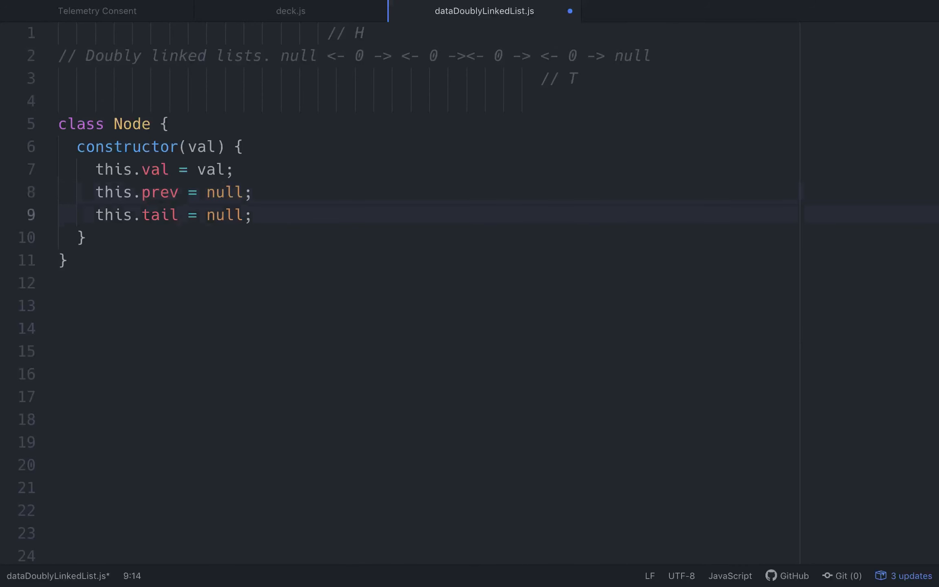
pyautogui.write('next')
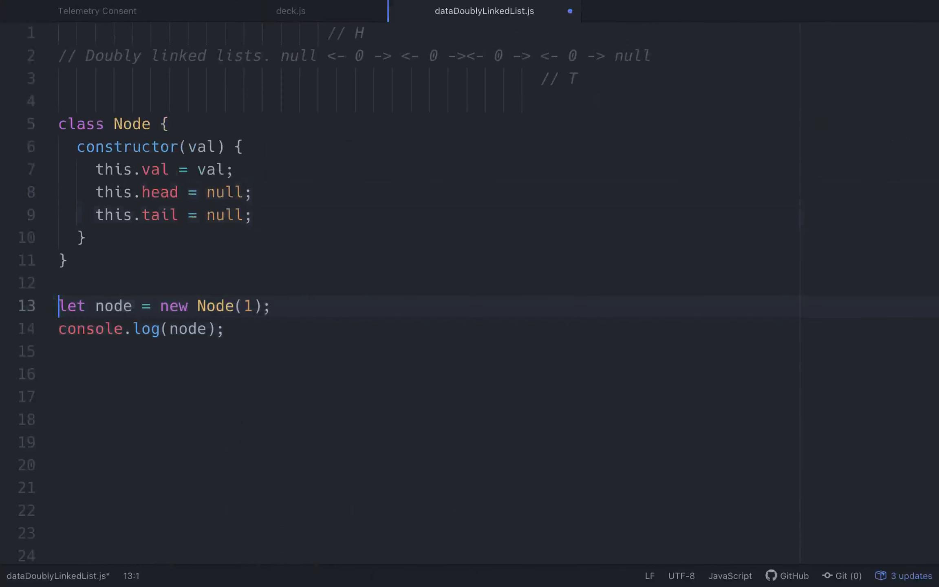
pyautogui.click(180, 215)
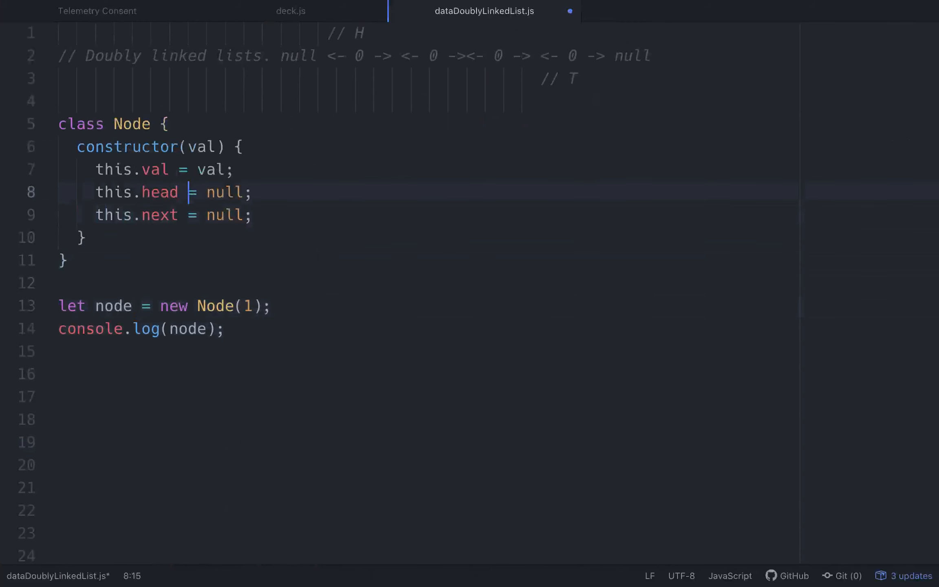
pyautogui.write('prev')
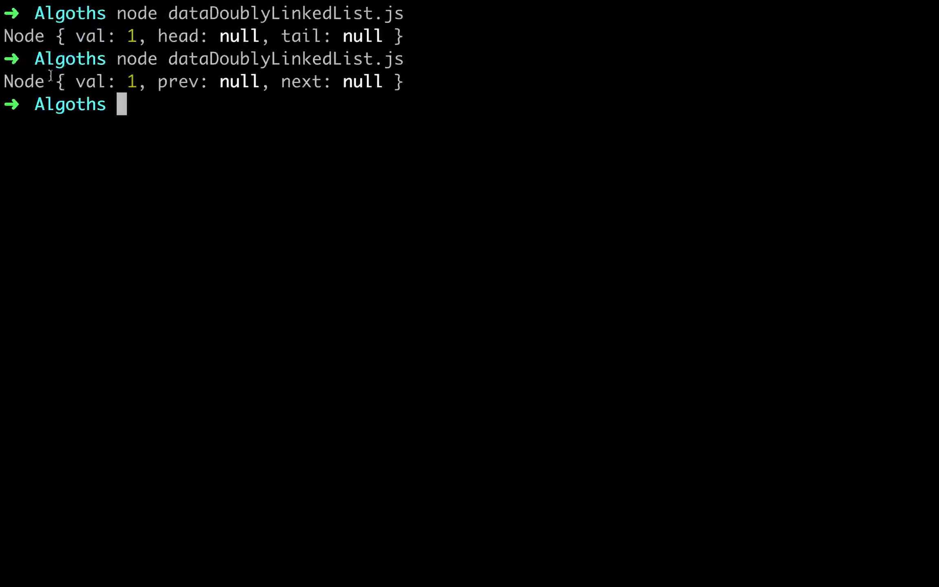
pyautogui.moveTo(341, 98)
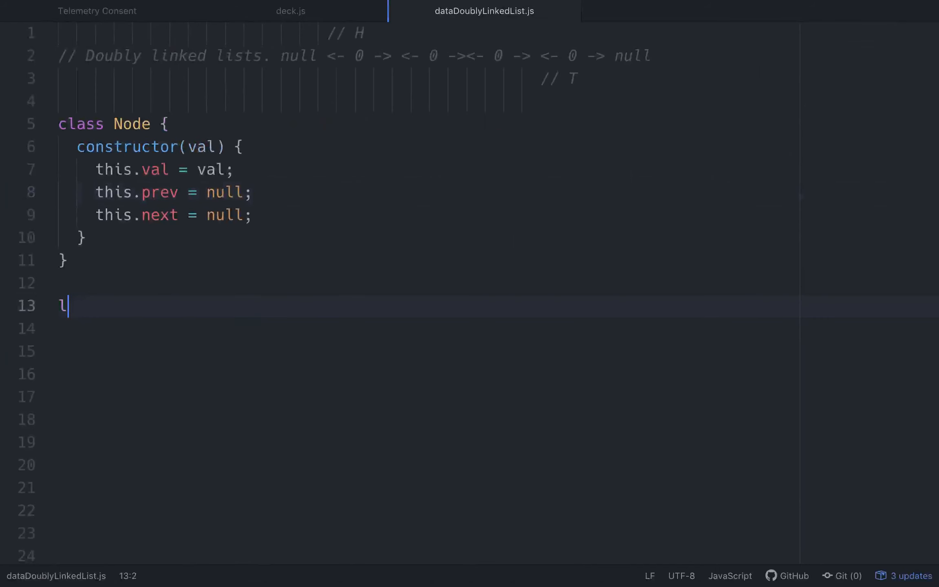
# Add class DoublyLinkedList with a constructor setting head = null, tail = null, length = 0.
pyautogui.write('la')
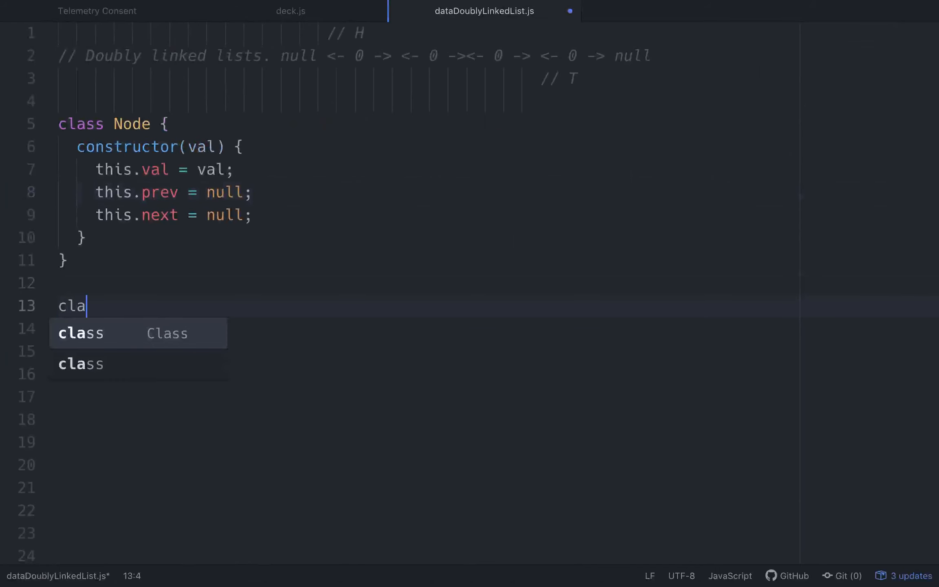
pyautogui.write('ss Doub')
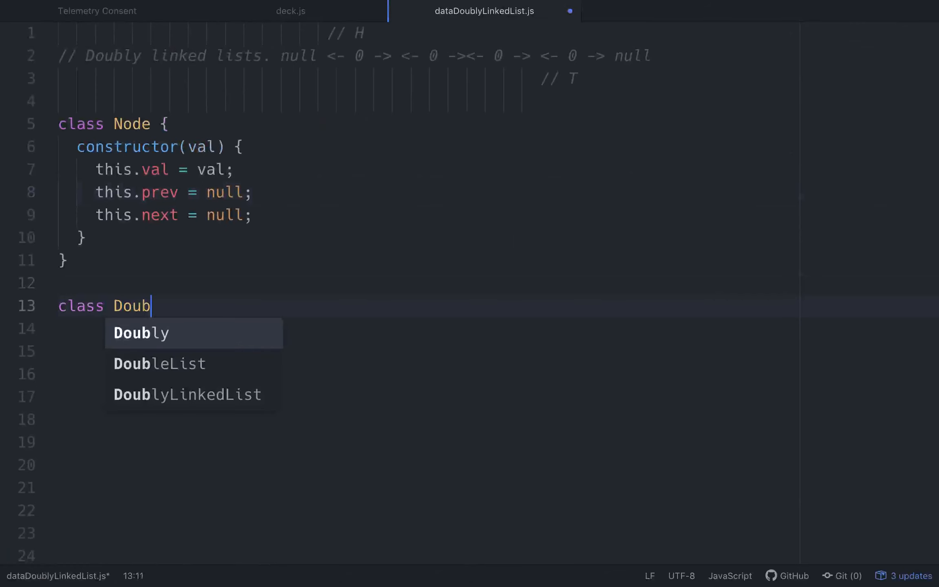
pyautogui.click(187, 394)
pyautogui.write('c')
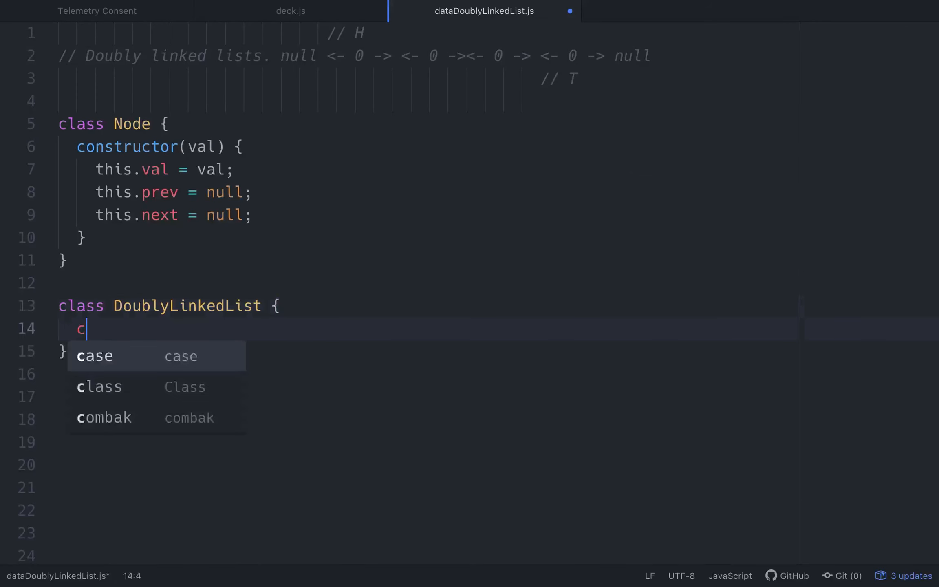
pyautogui.write('onstru')
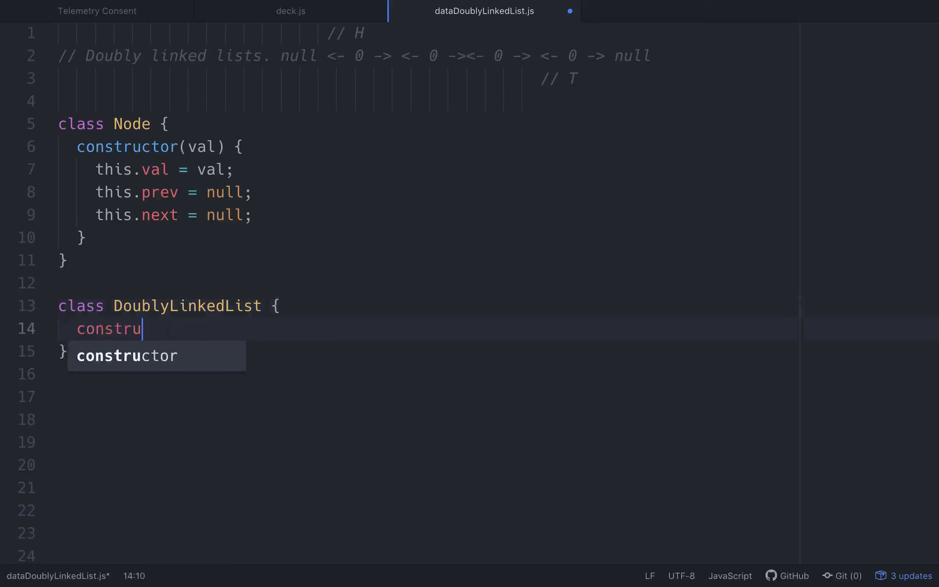
pyautogui.press('Tab')
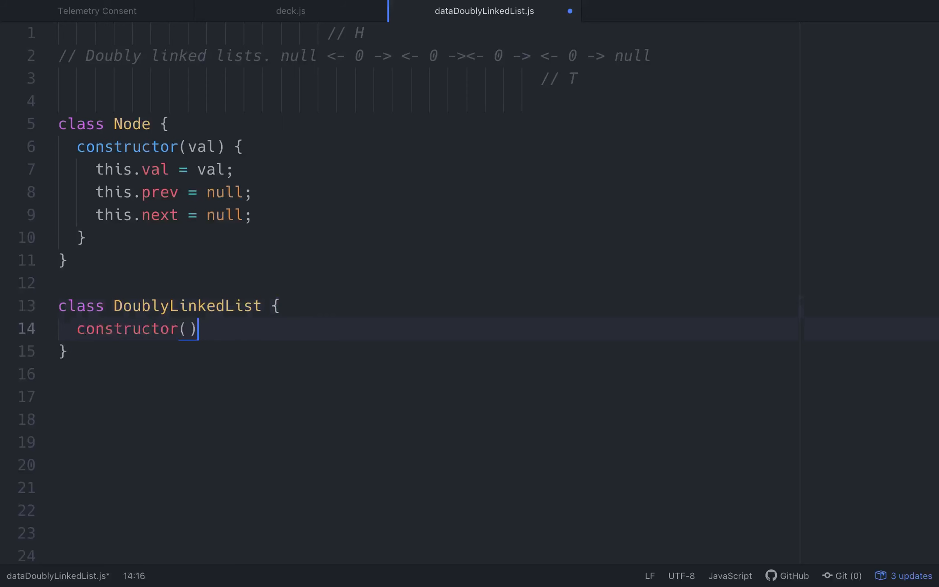
pyautogui.write('{')
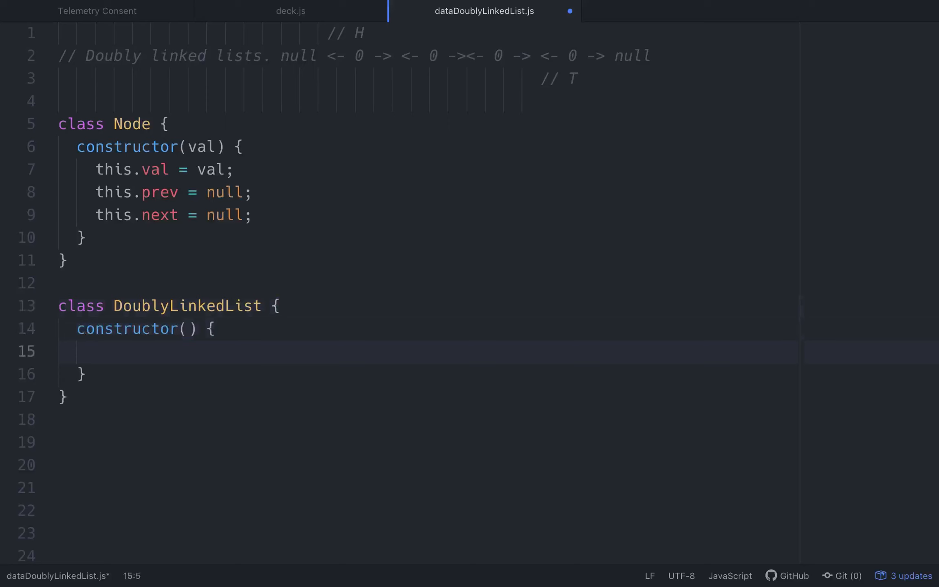
pyautogui.write('this.head =')
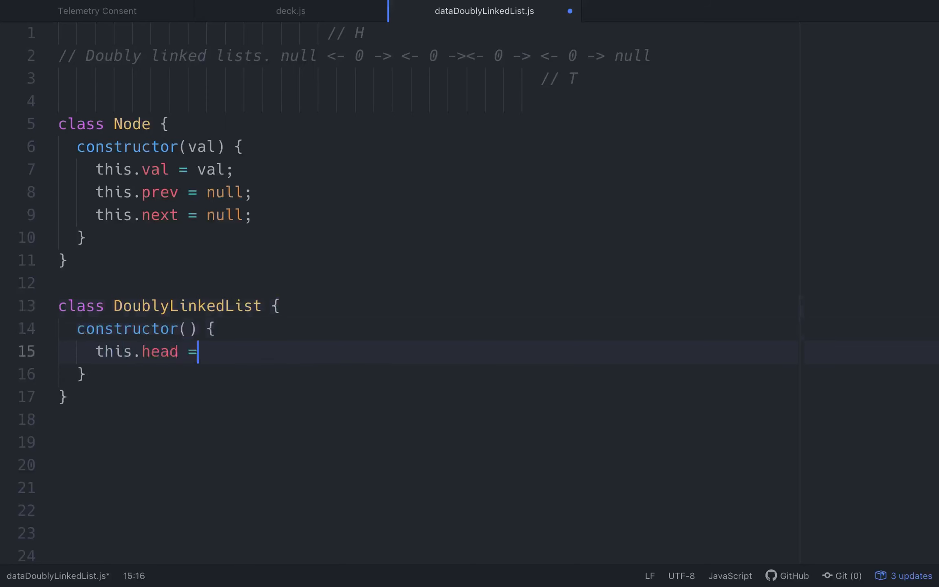
pyautogui.write('null;')
pyautogui.write('this.le')
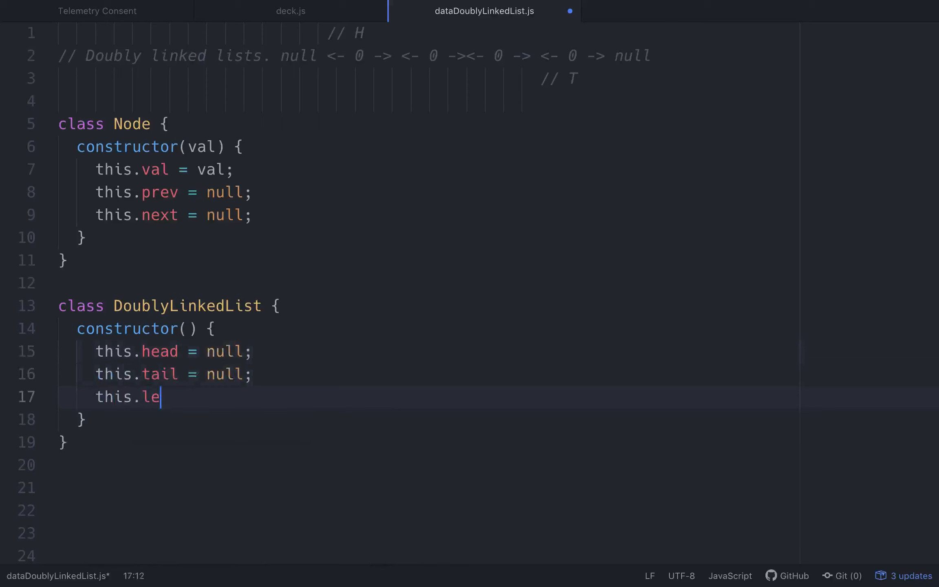
pyautogui.write('ngth =')
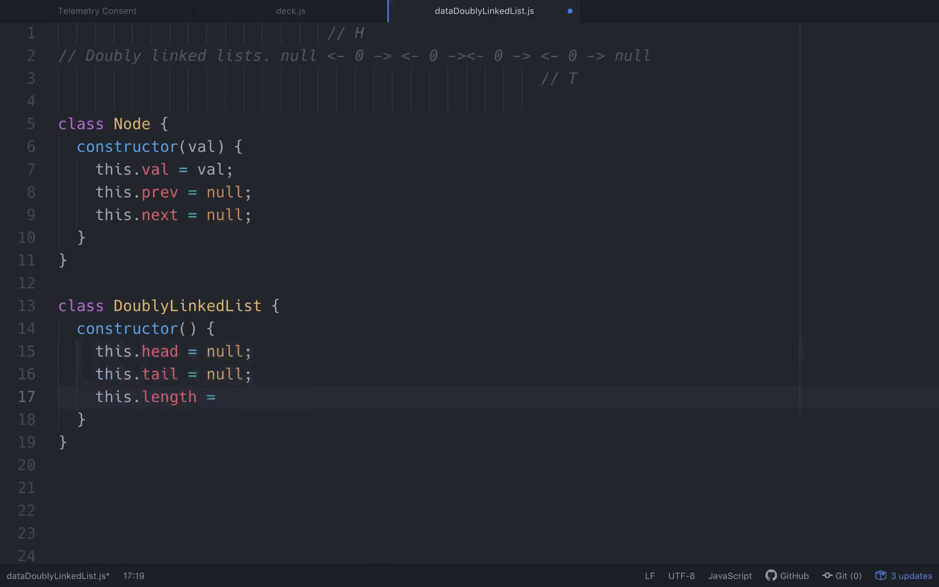
pyautogui.write('0;')
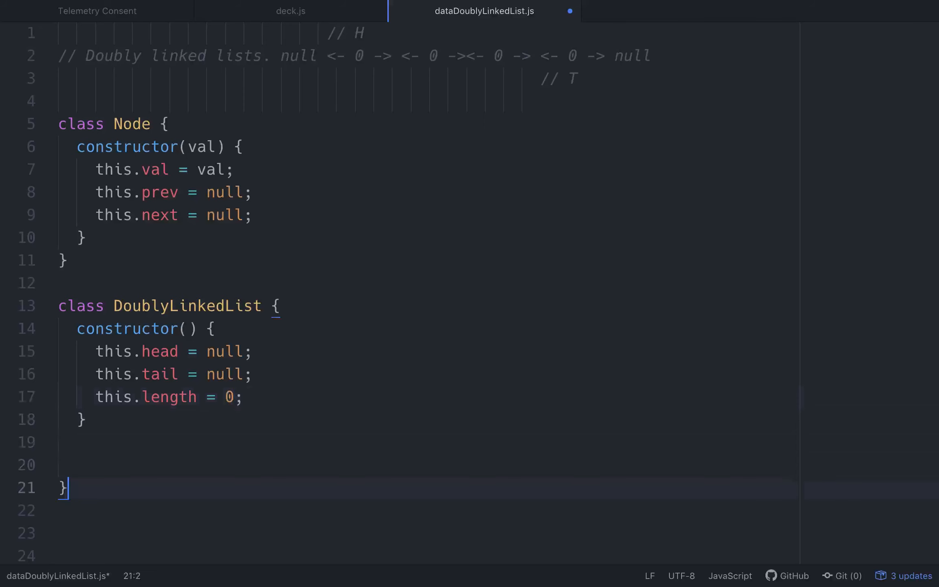
pyautogui.write('let')
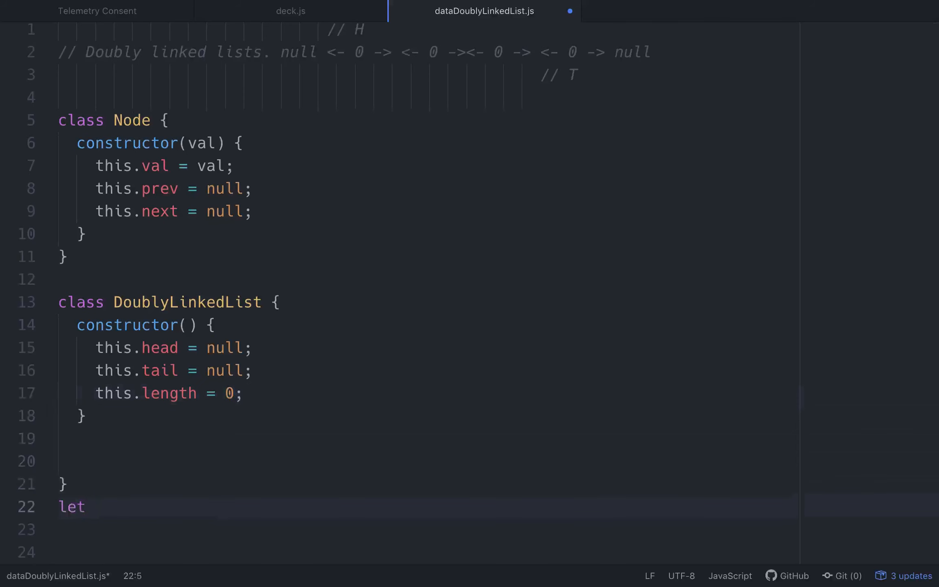
pyautogui.write('list')
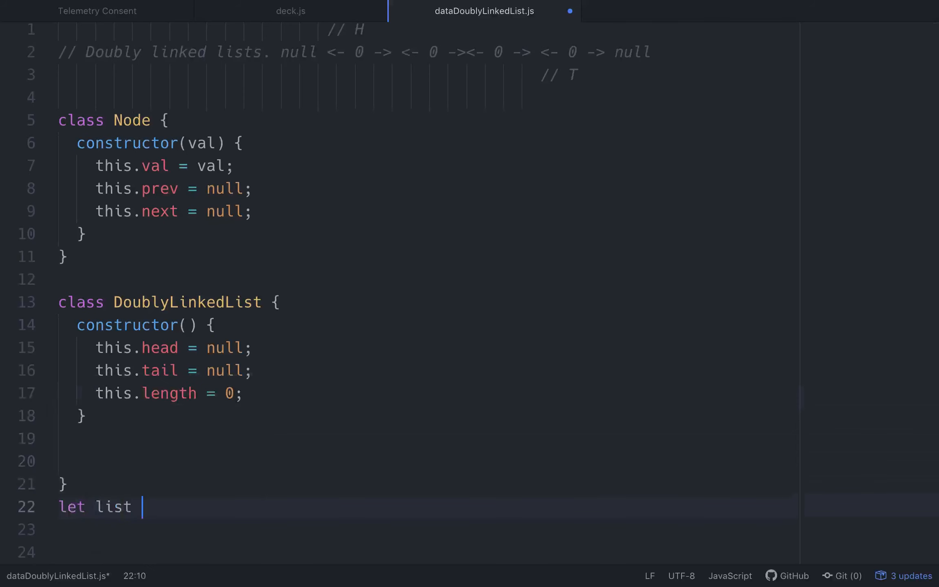
pyautogui.write('= new DoublyLinkedList')
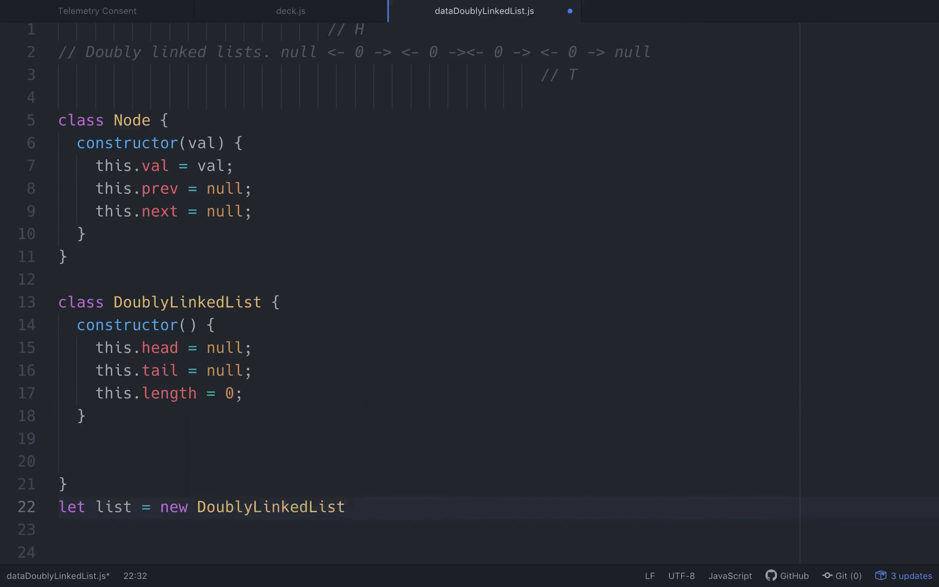
pyautogui.write(';')
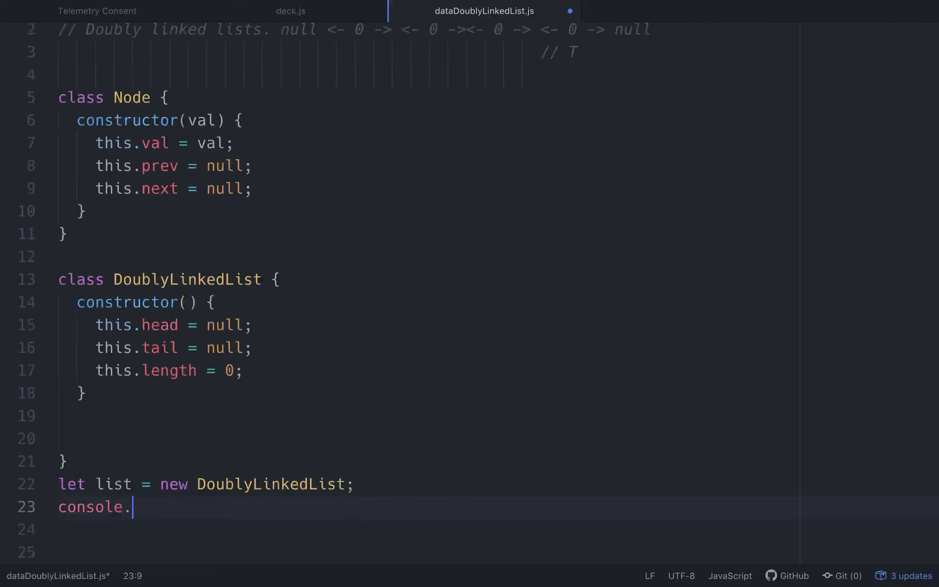
pyautogui.write('log(lis')
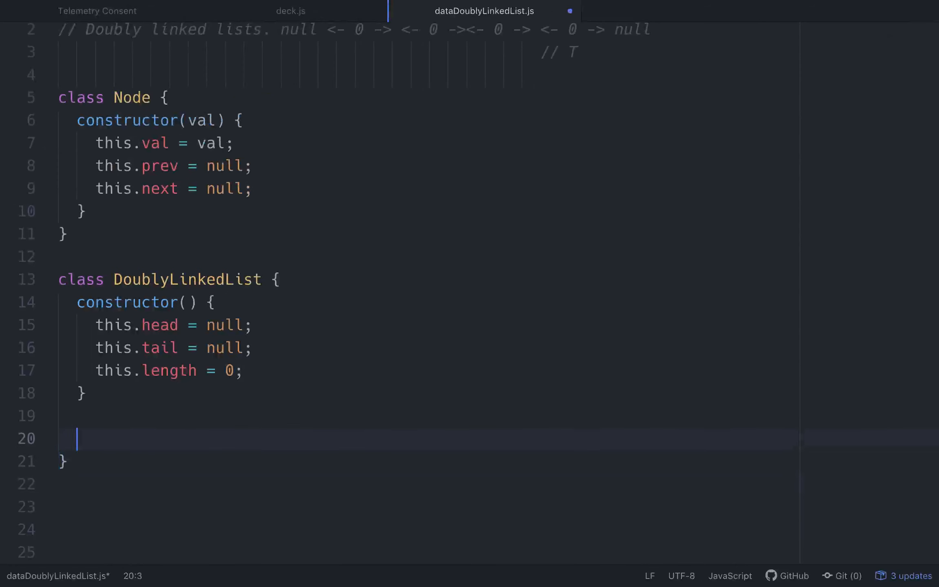
# Add push() with an if(!this.head) block setting this.head and this.tail to node.
pyautogui.write('push()')
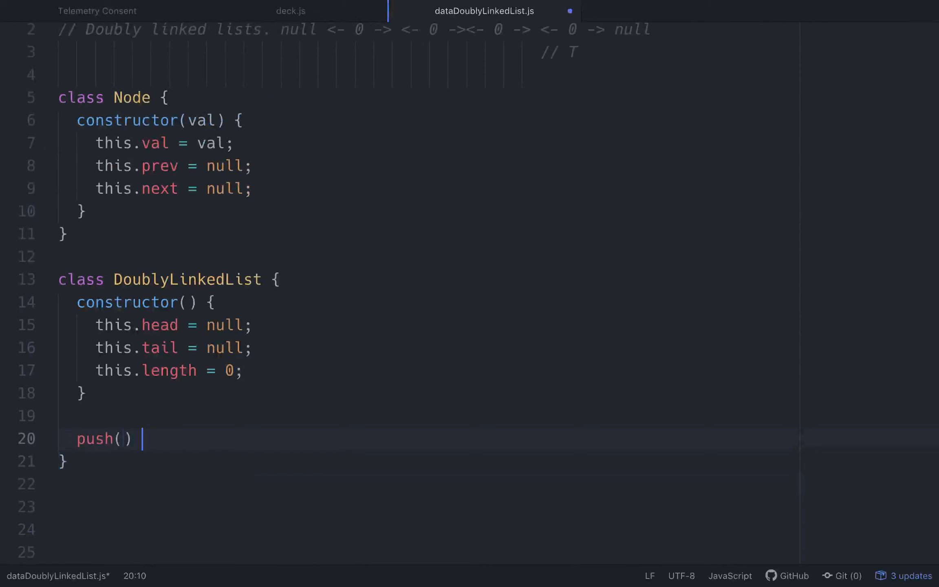
pyautogui.write('{')
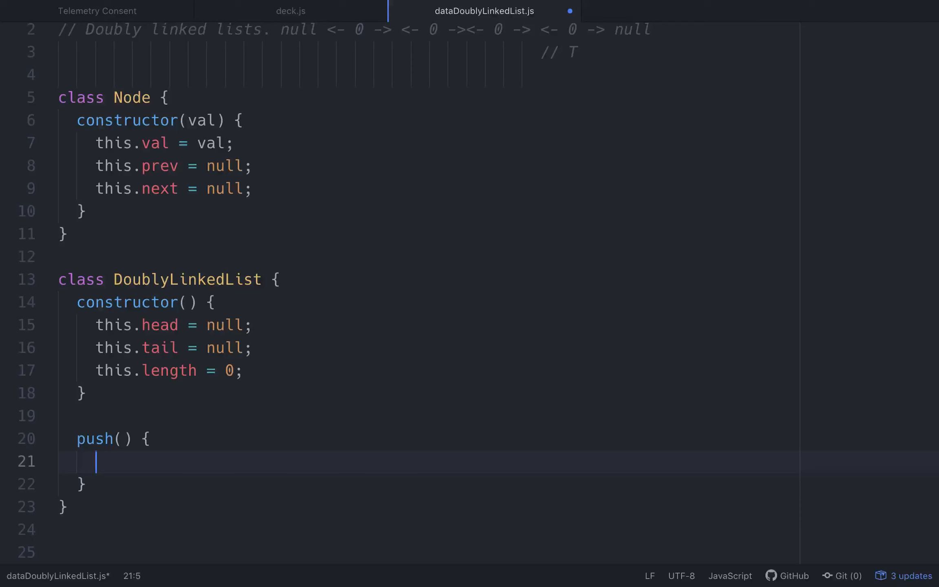
pyautogui.write('if(!t)')
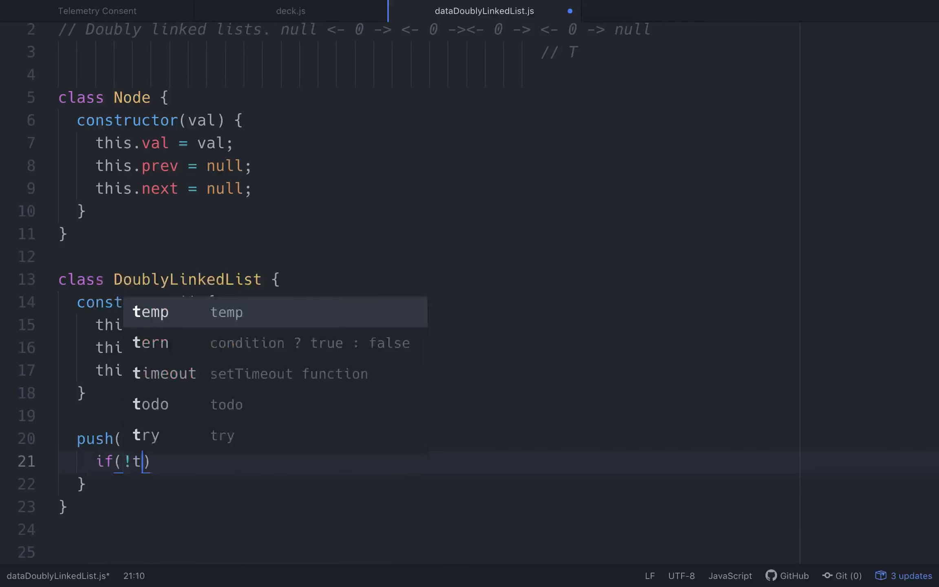
pyautogui.write('his.head')
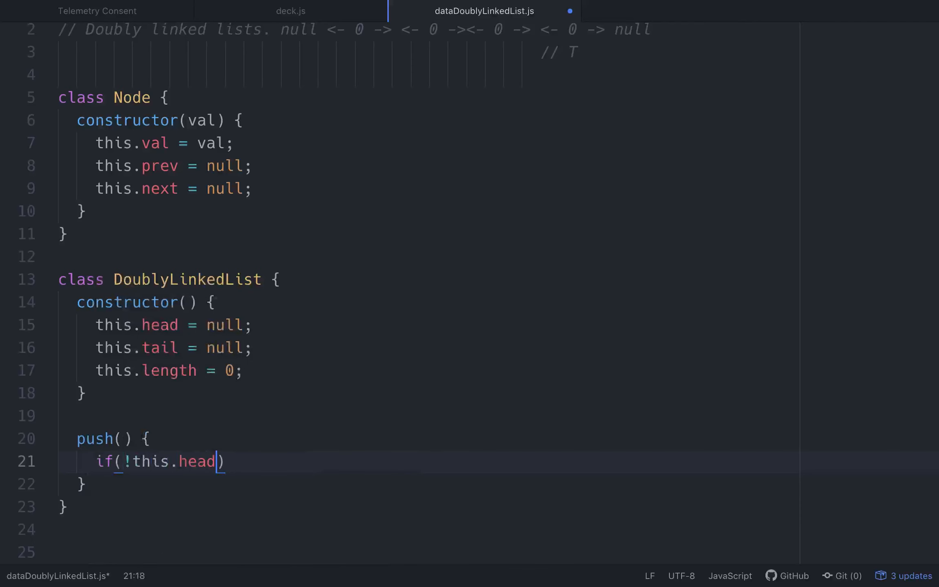
pyautogui.write('{')
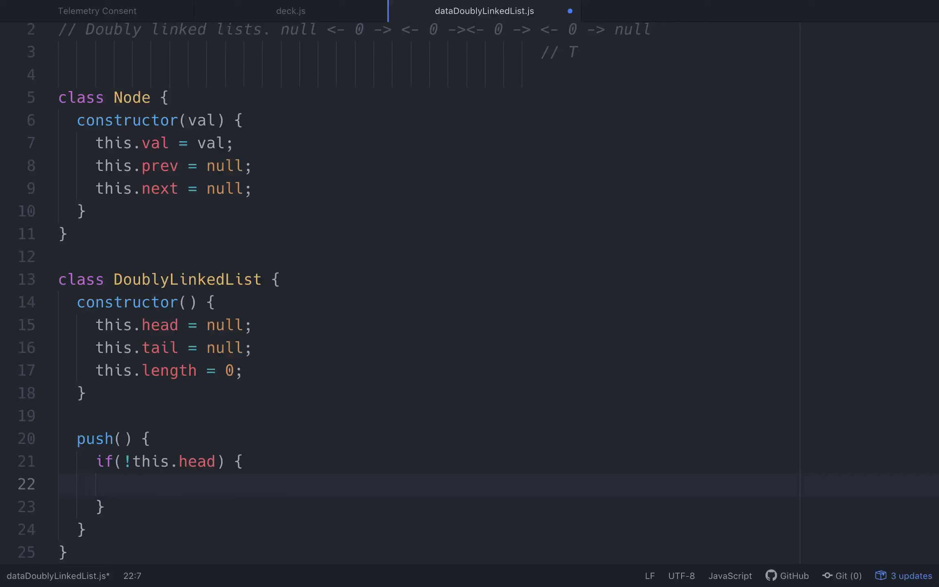
pyautogui.write('th')
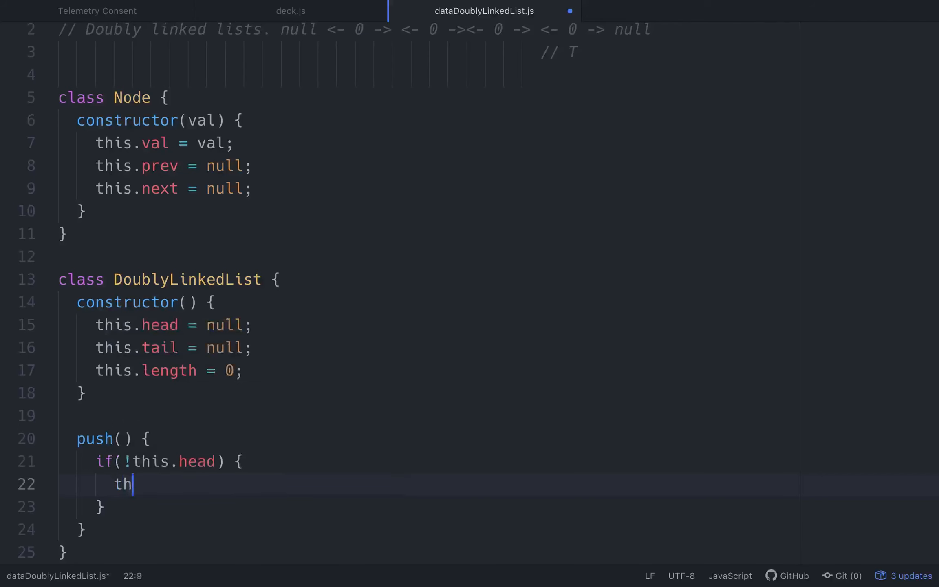
pyautogui.write('is.head =')
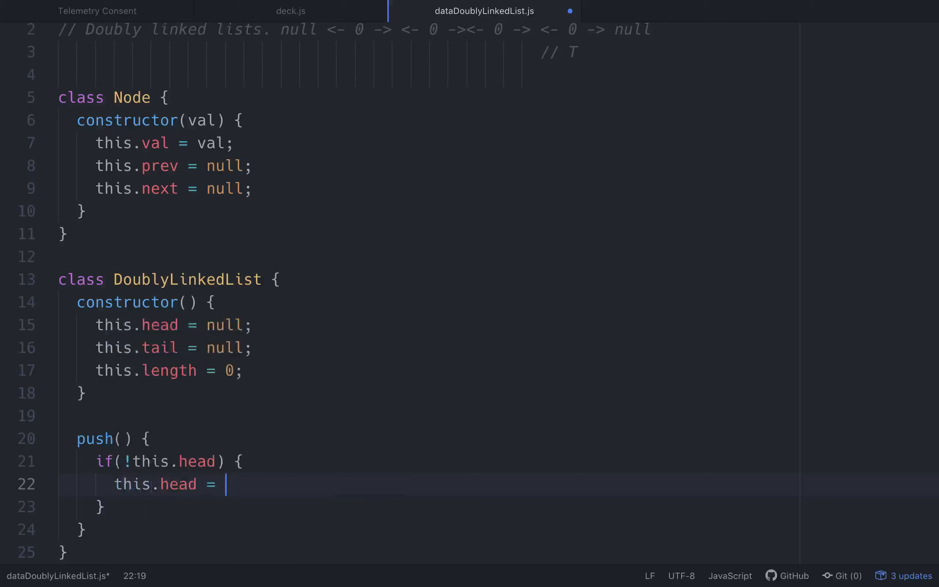
pyautogui.write('node;')
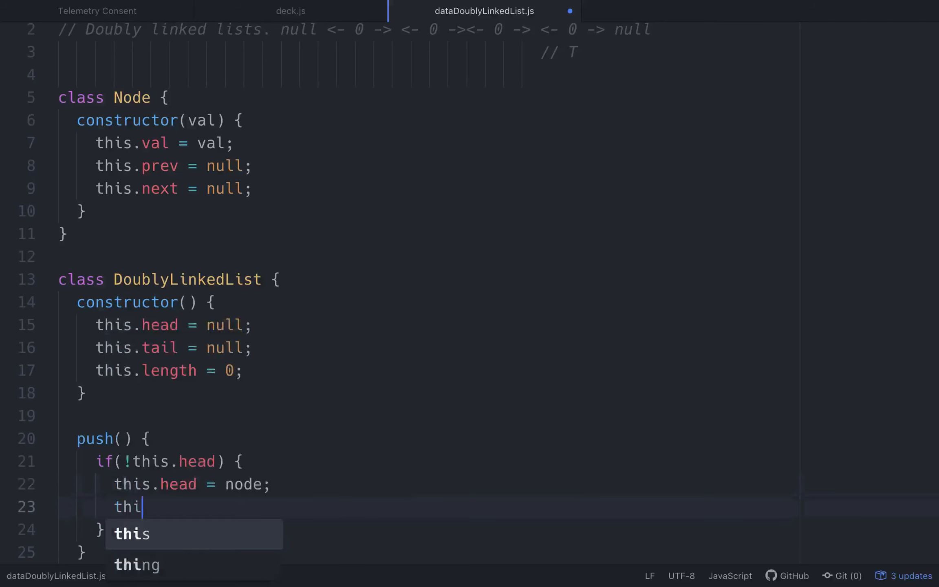
pyautogui.write('s.tail = node;')
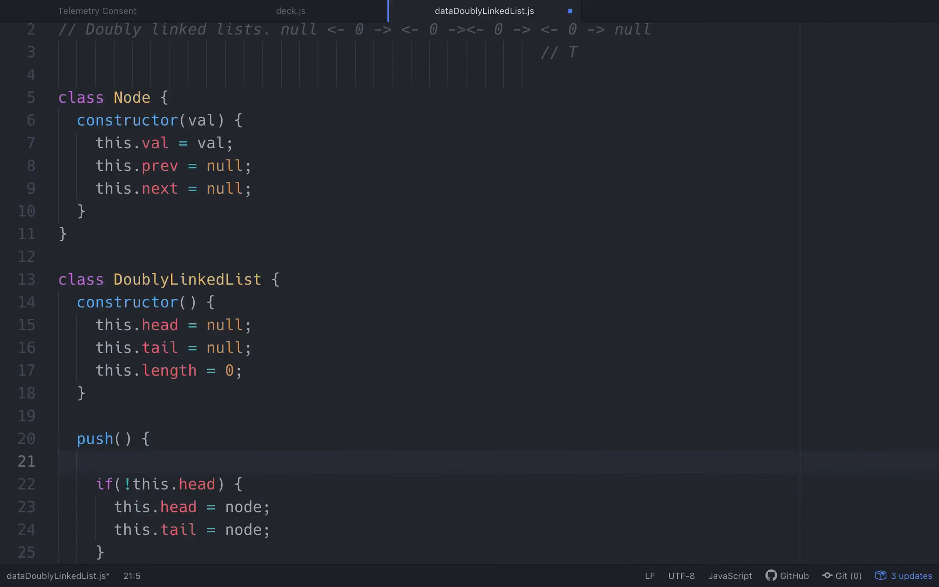
# Begin push with let node = new Node(val) and add the val parameter.
pyautogui.write('let node = t')
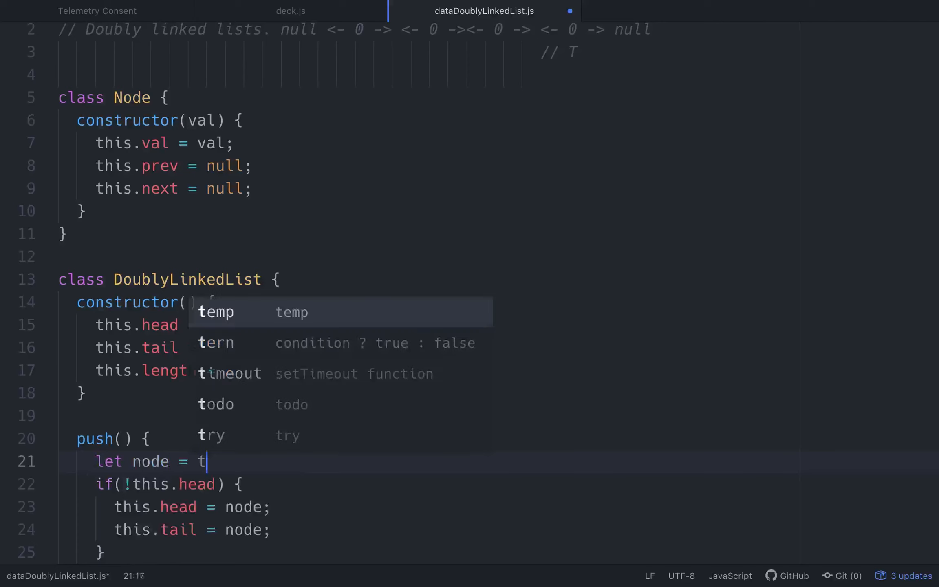
pyautogui.write('ew')
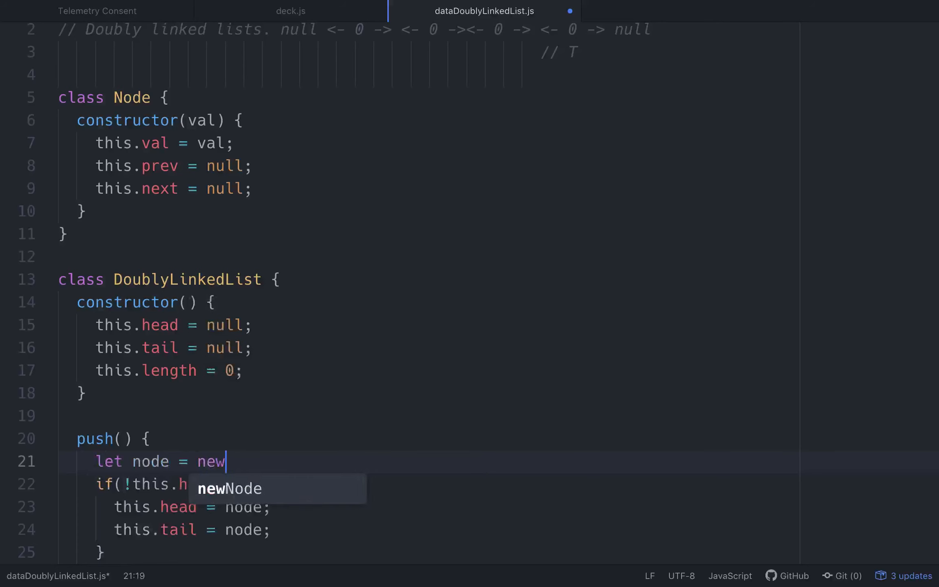
pyautogui.write('n')
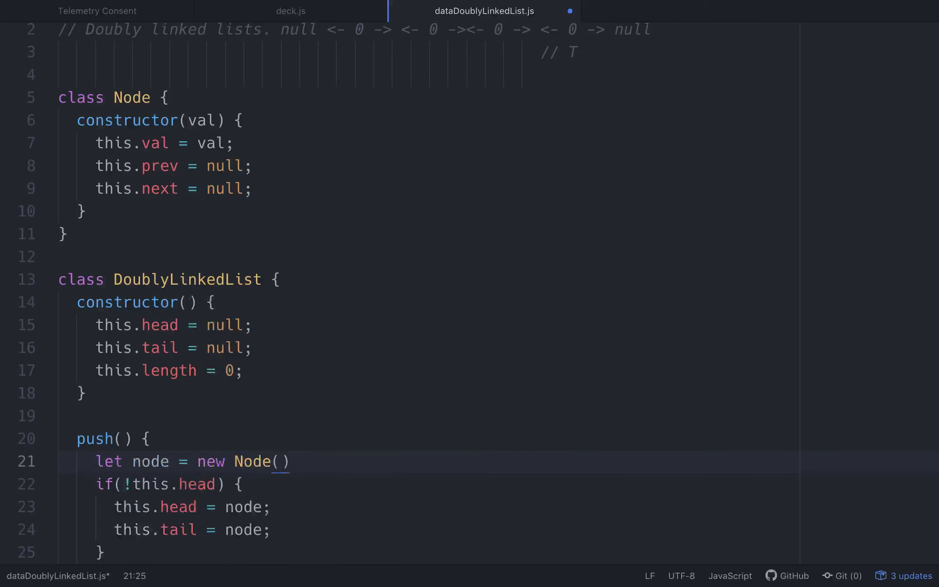
pyautogui.write('val')
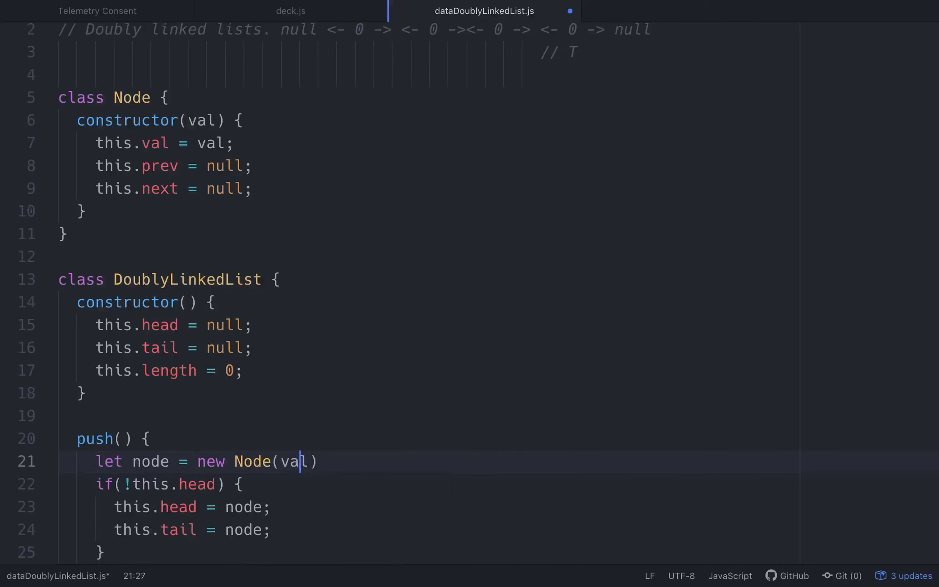
pyautogui.click(120, 437)
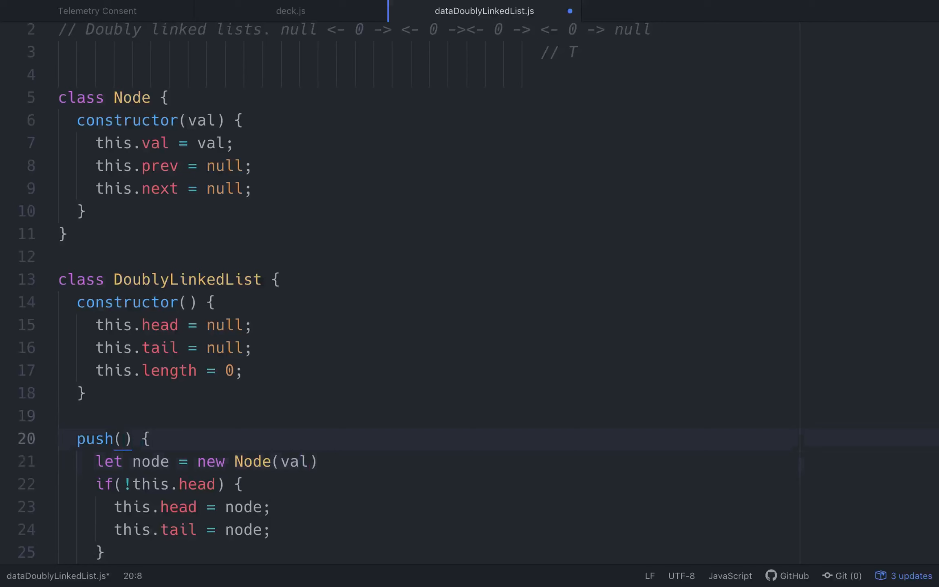
pyautogui.write('val')
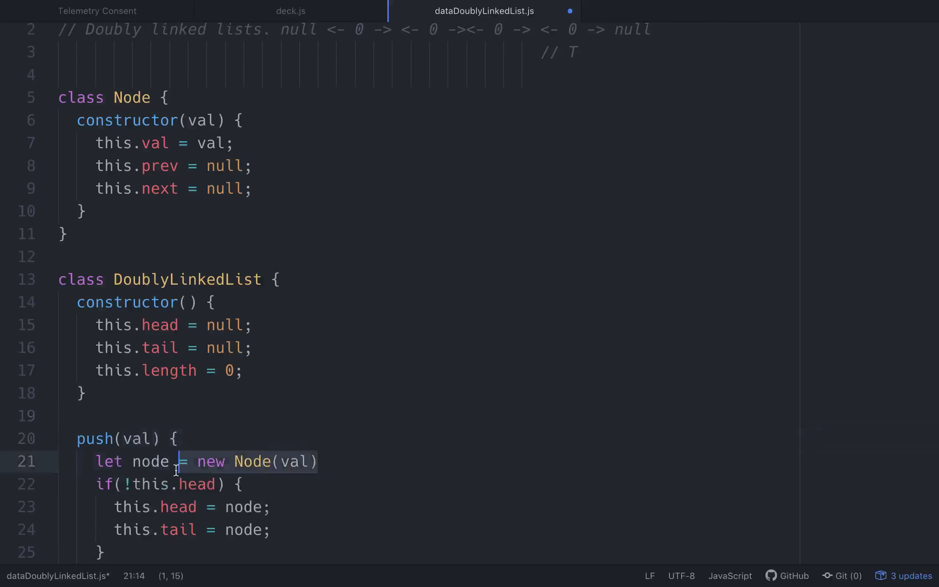
pyautogui.moveTo(189, 483)
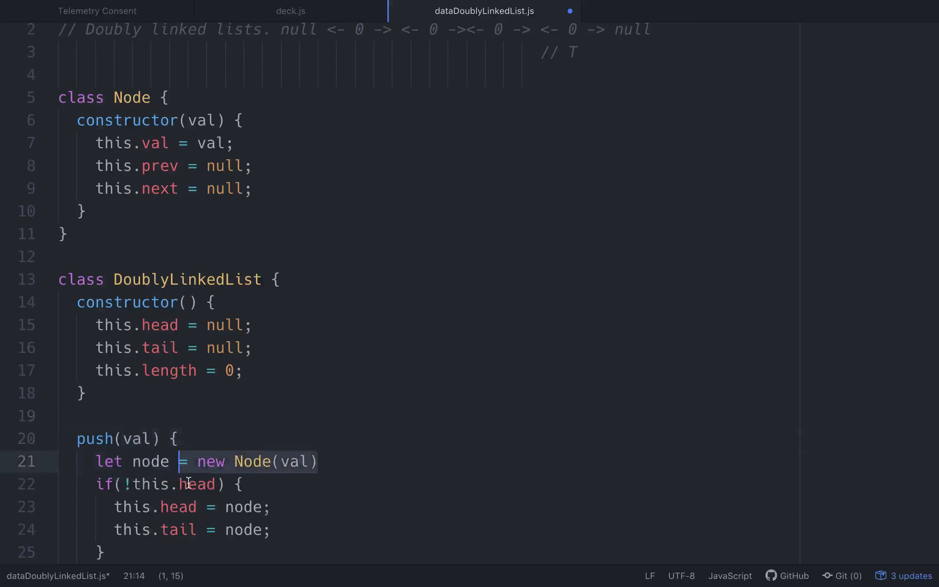
pyautogui.scroll(-3)
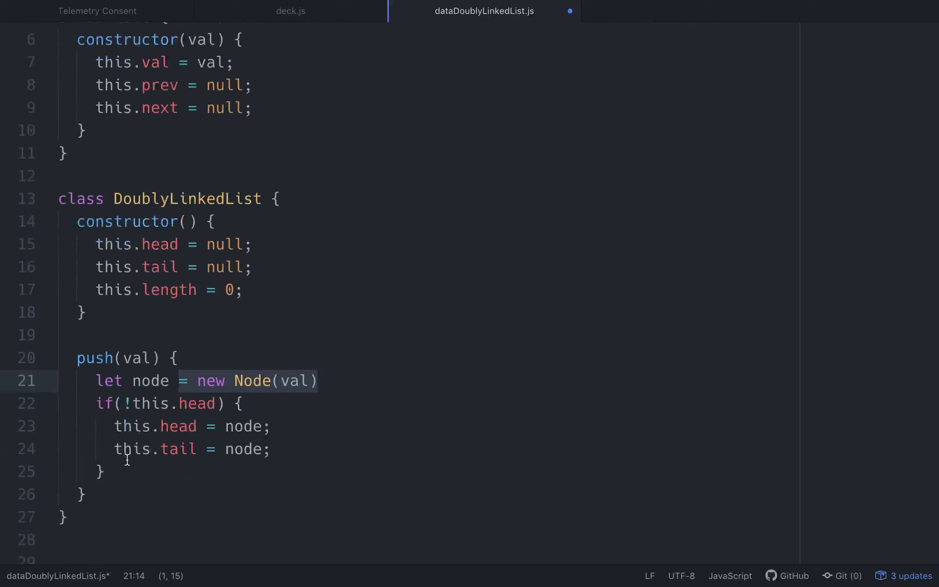
pyautogui.click(117, 471)
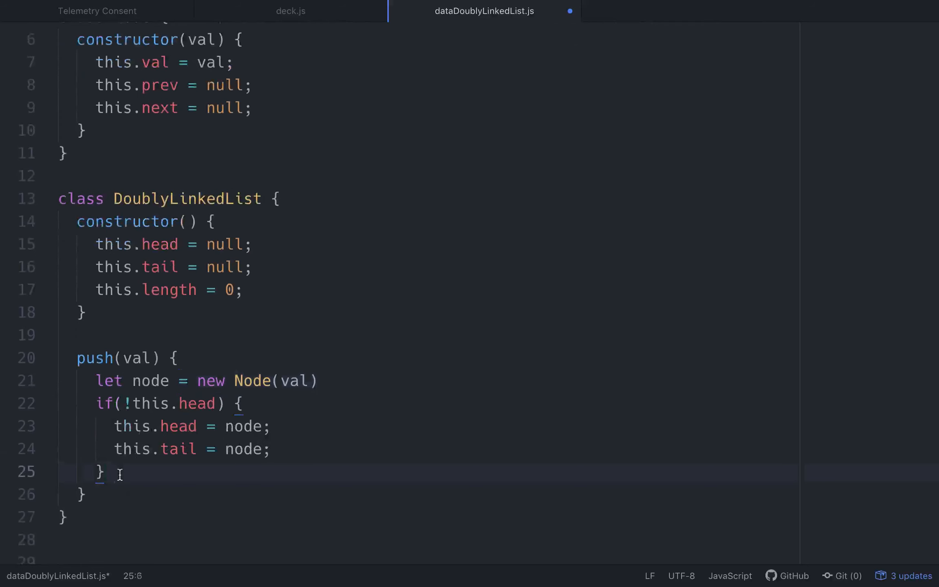
# Add an else branch: temp = this.tail, this.tail = node, node.prev = temp, temp.next = node.
pyautogui.write('else {}')
pyautogui.write('le')
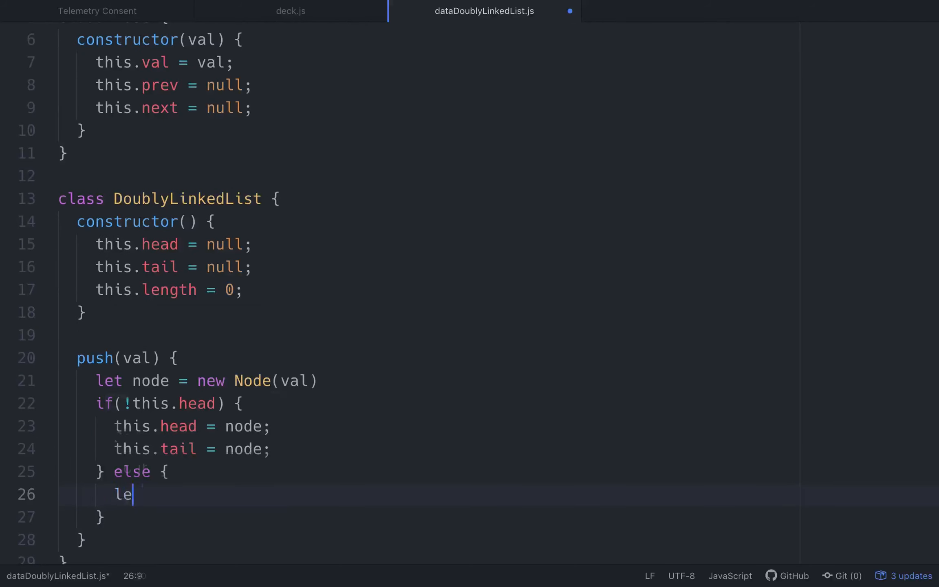
pyautogui.write('t temp = thi')
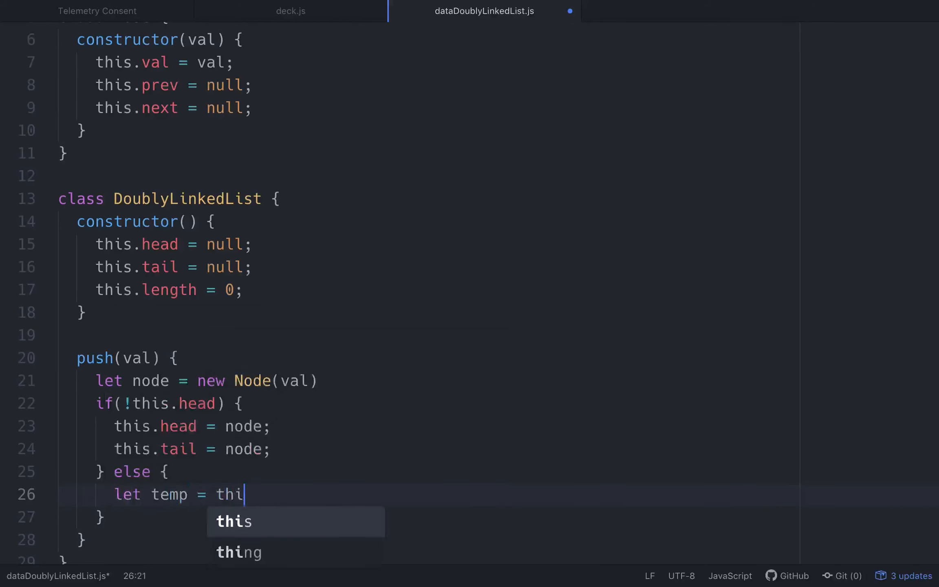
pyautogui.write('s.tail;')
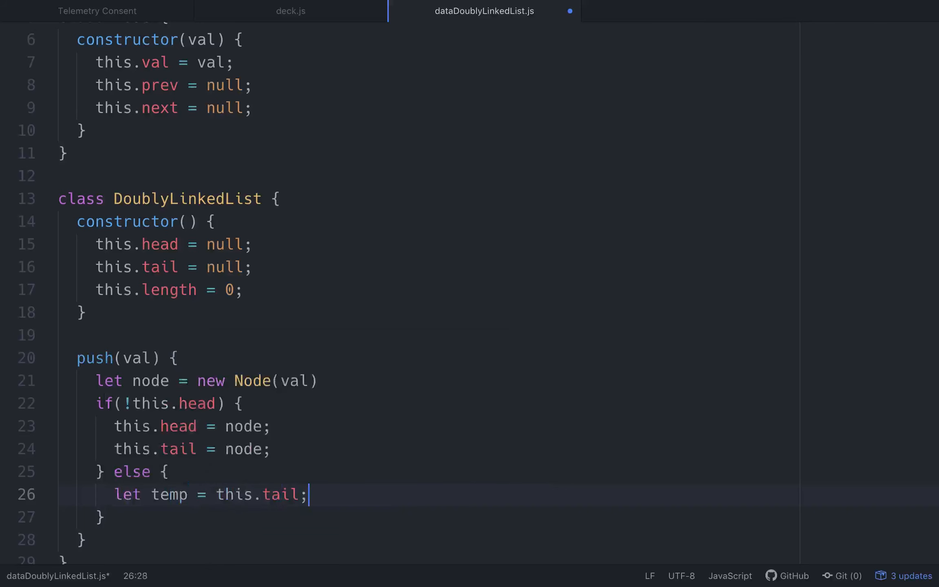
pyautogui.press('enter')
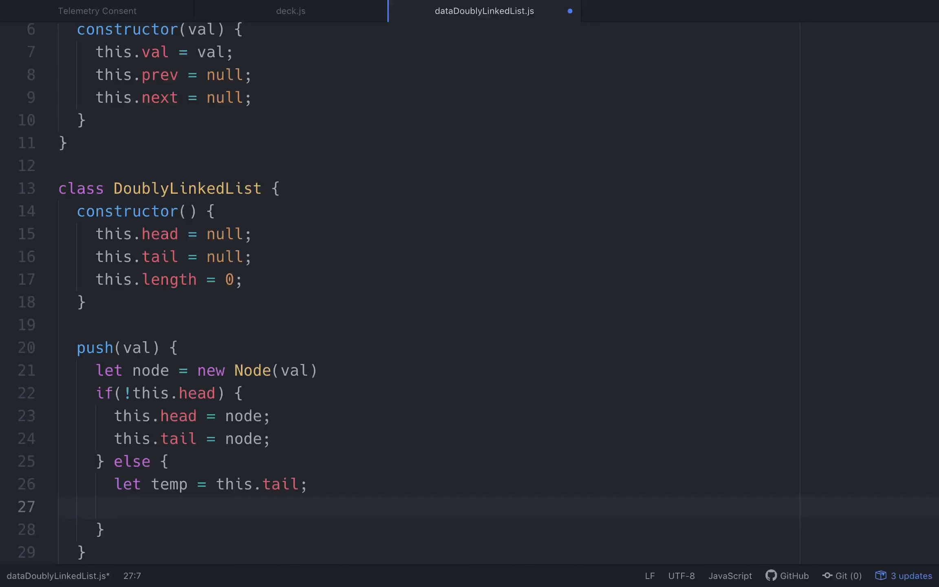
pyautogui.write('th')
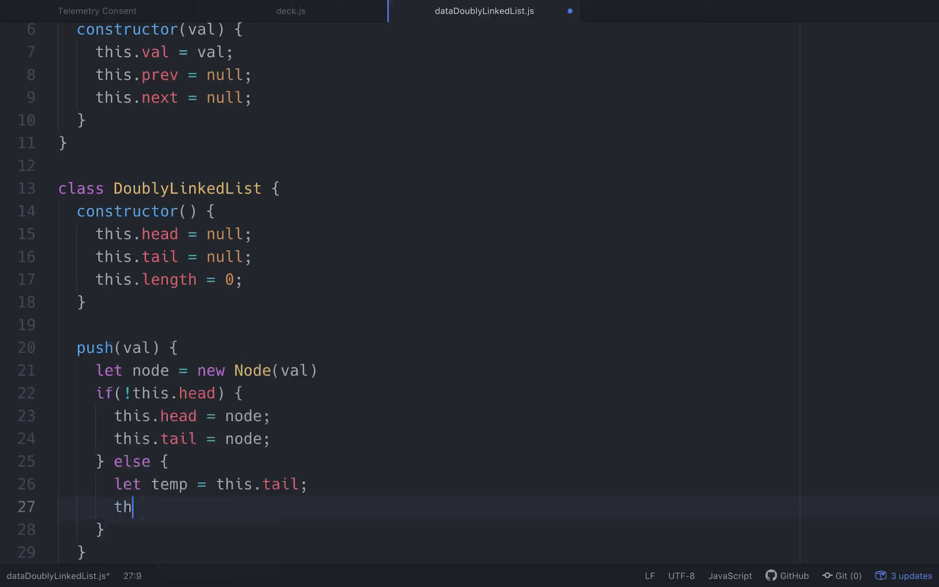
pyautogui.write('is.tail = node;')
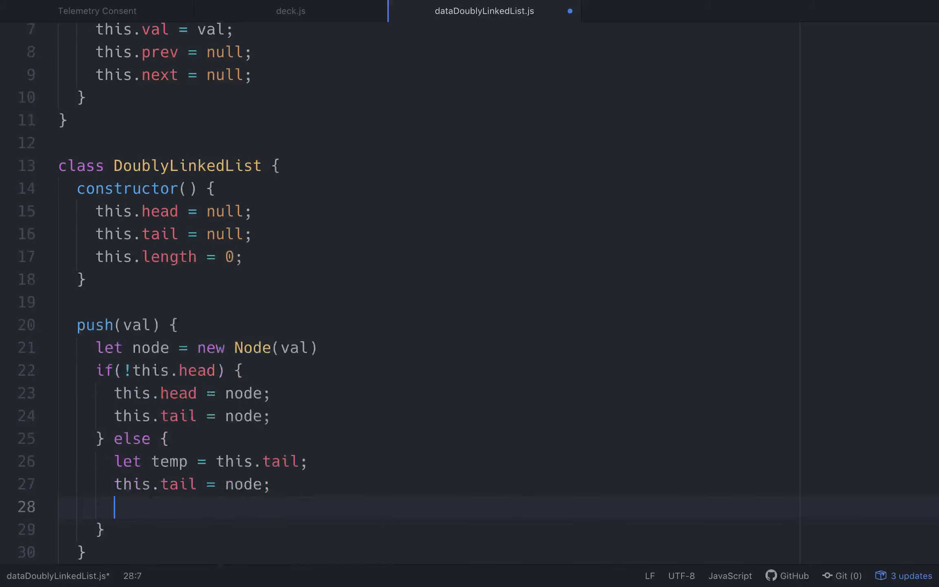
pyautogui.write('node.prev')
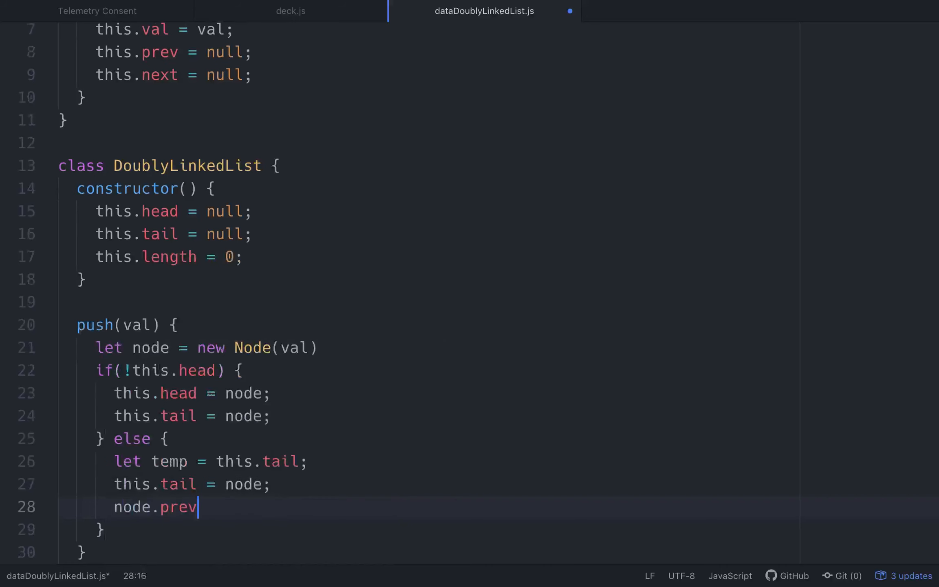
pyautogui.write('=')
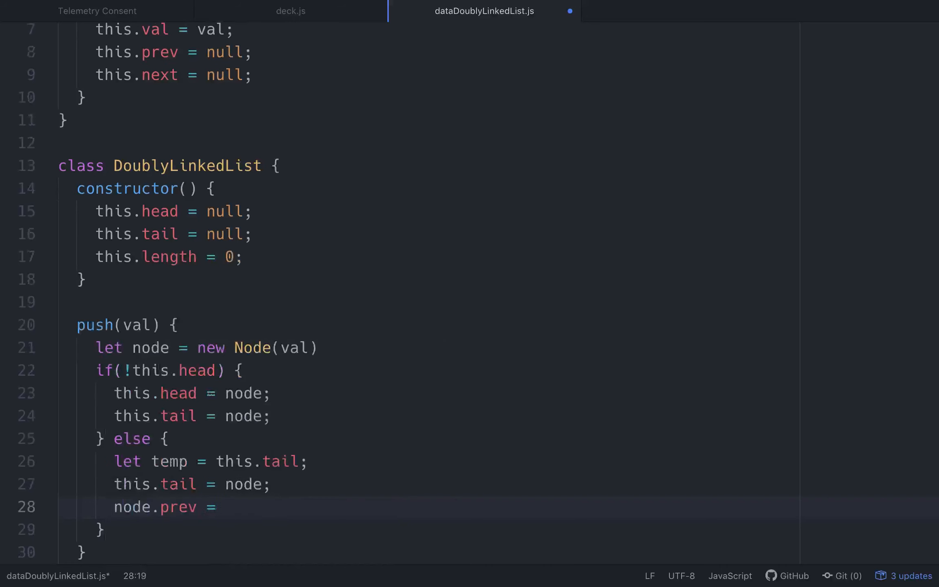
pyautogui.write('temp;')
pyautogui.write('temp.next =')
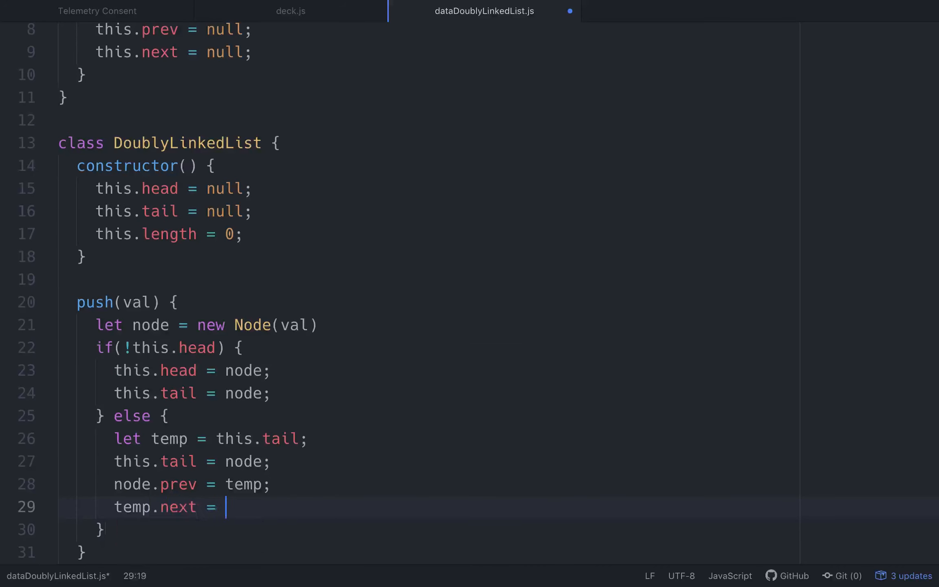
pyautogui.write('node;')
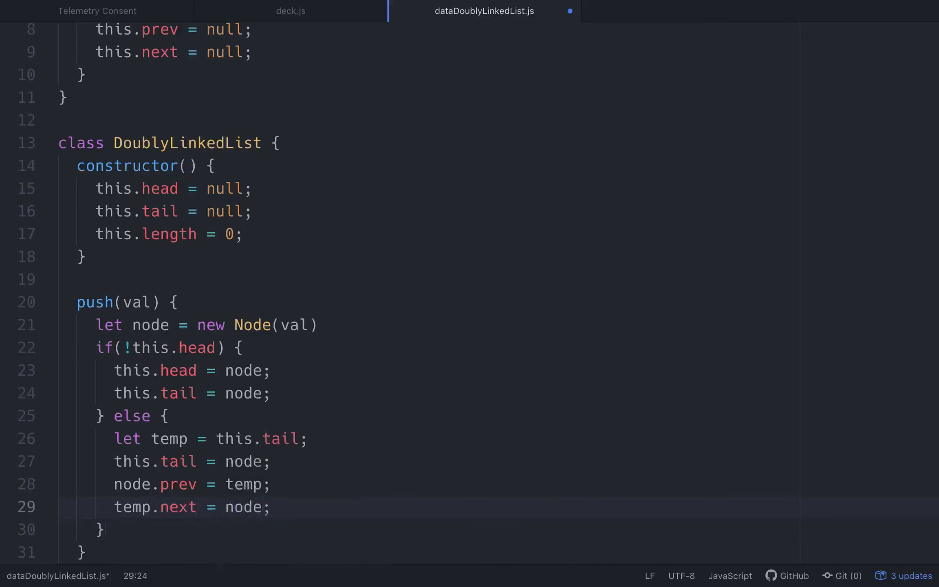
# After the else block, increment this.length and return this.
pyautogui.press('enter')
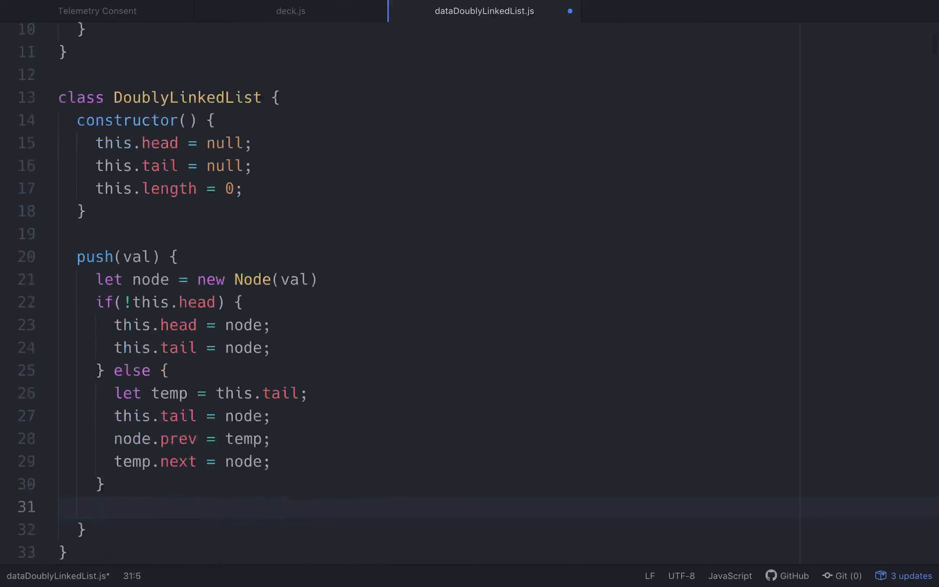
pyautogui.write('this.length')
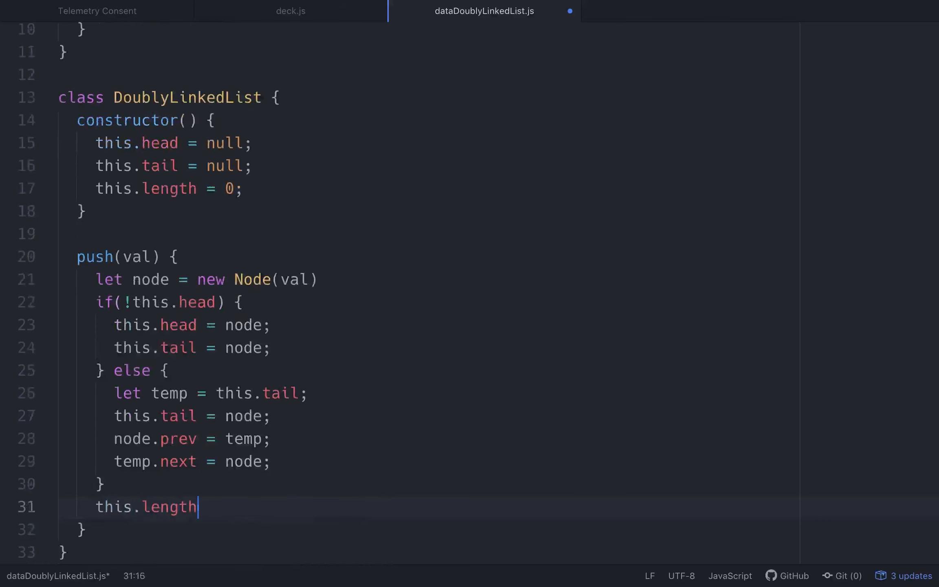
pyautogui.write('++')
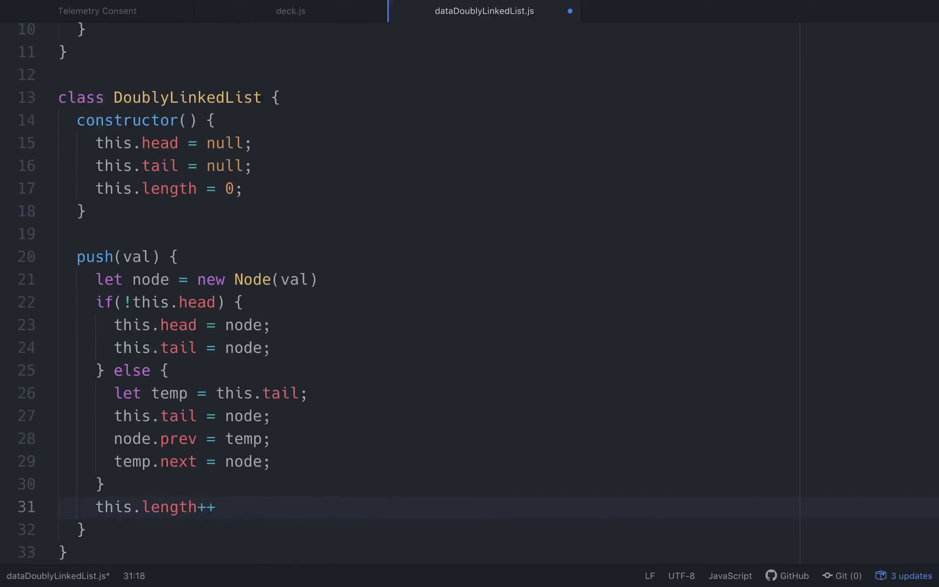
pyautogui.write('return this;')
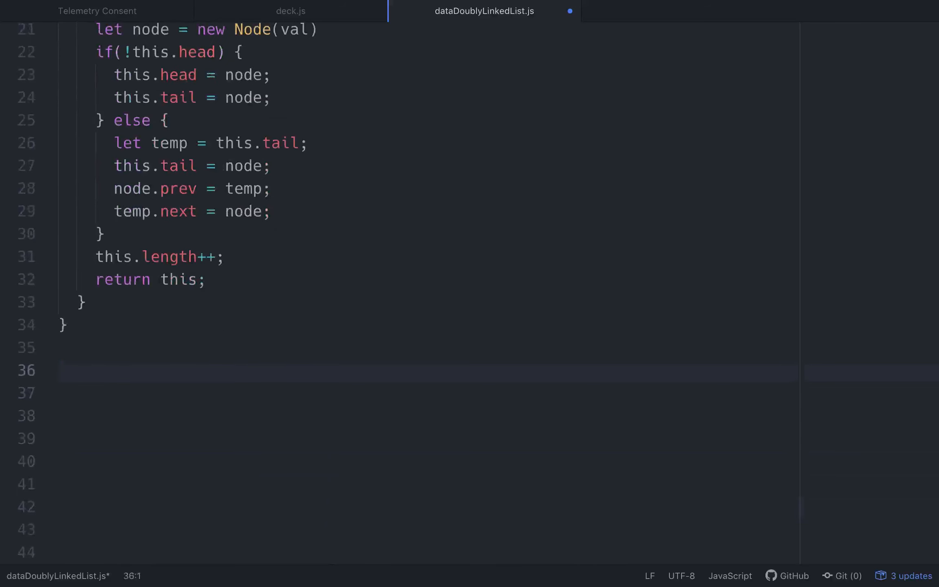
# Create let list = new DoublyLinkedList, call list.push(1), and console.log(list).
pyautogui.write('let list =')
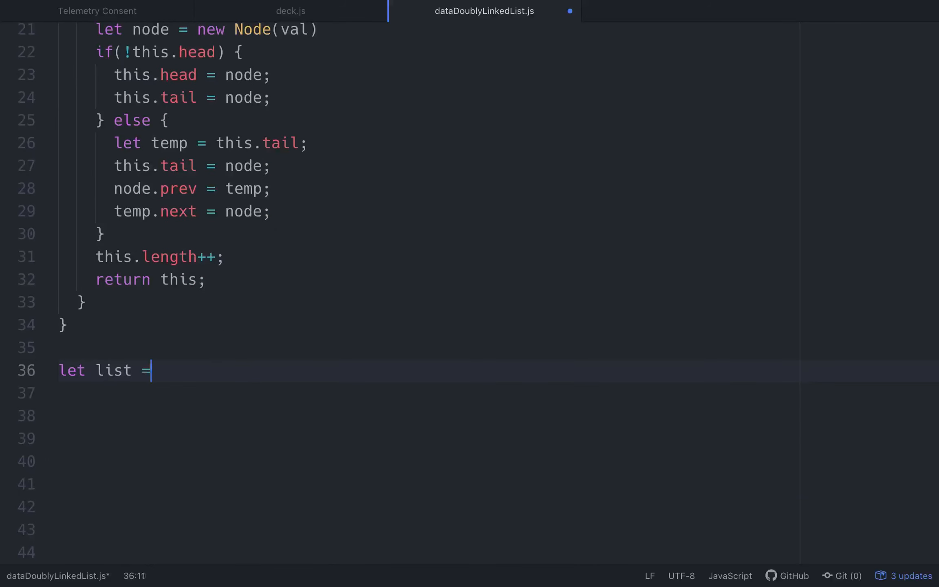
pyautogui.write('new')
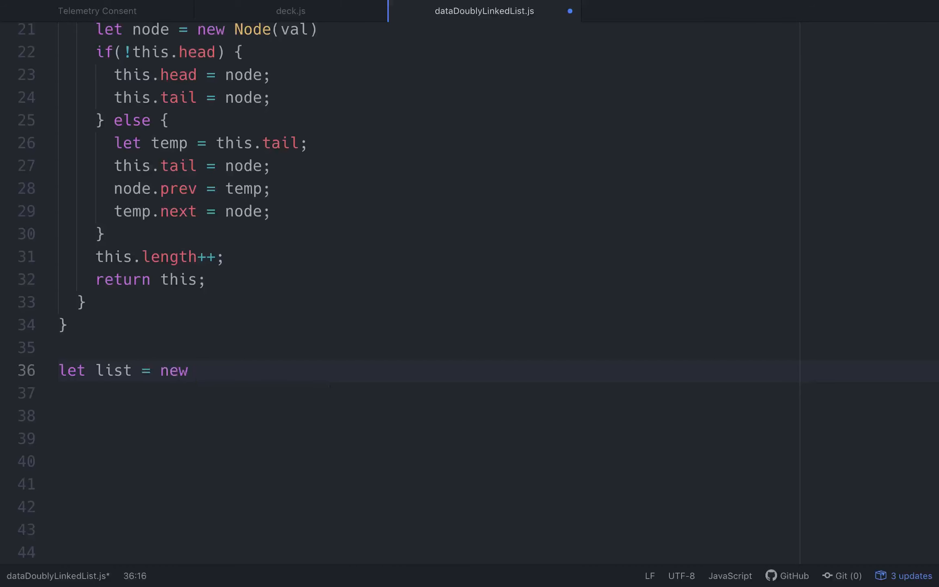
pyautogui.write('DoublyLinkedList;')
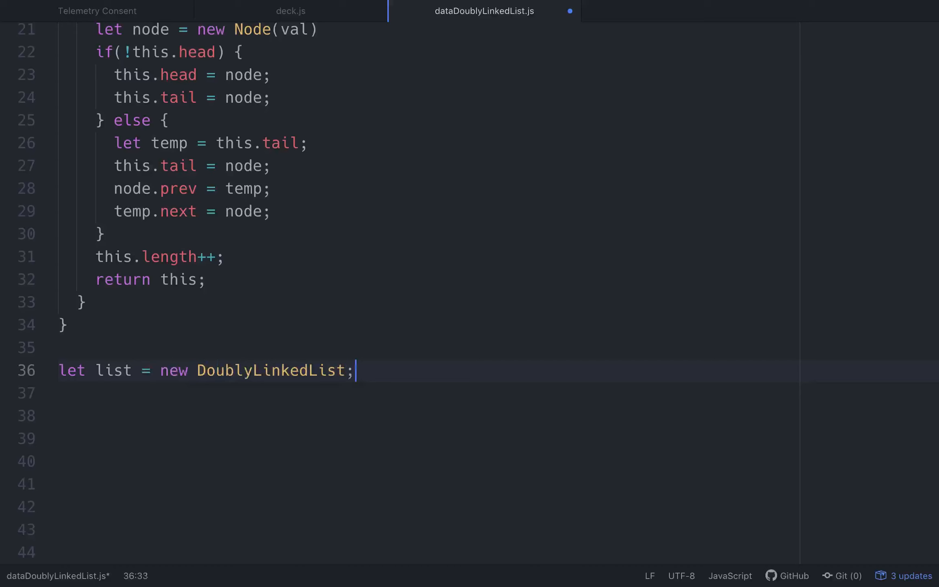
pyautogui.write('console.log(')
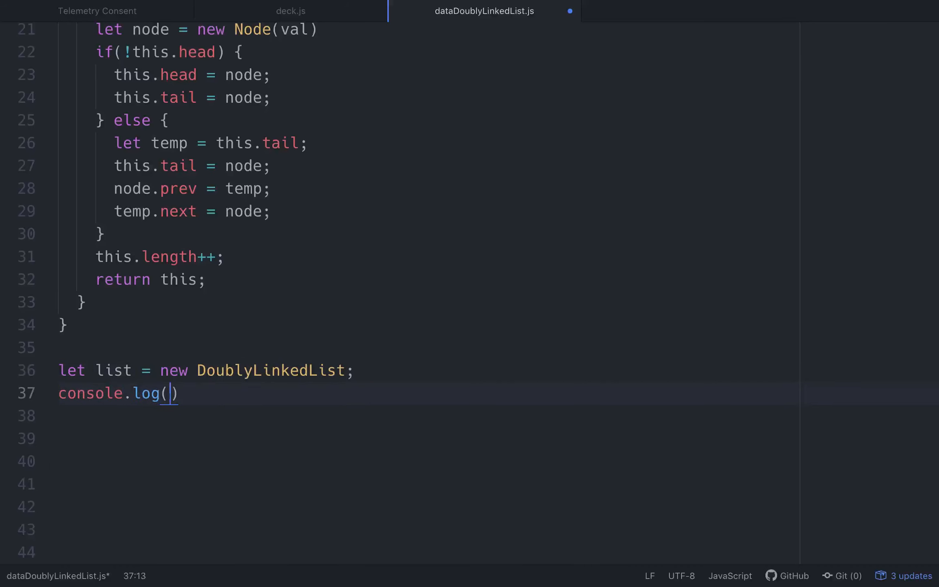
pyautogui.write('list);')
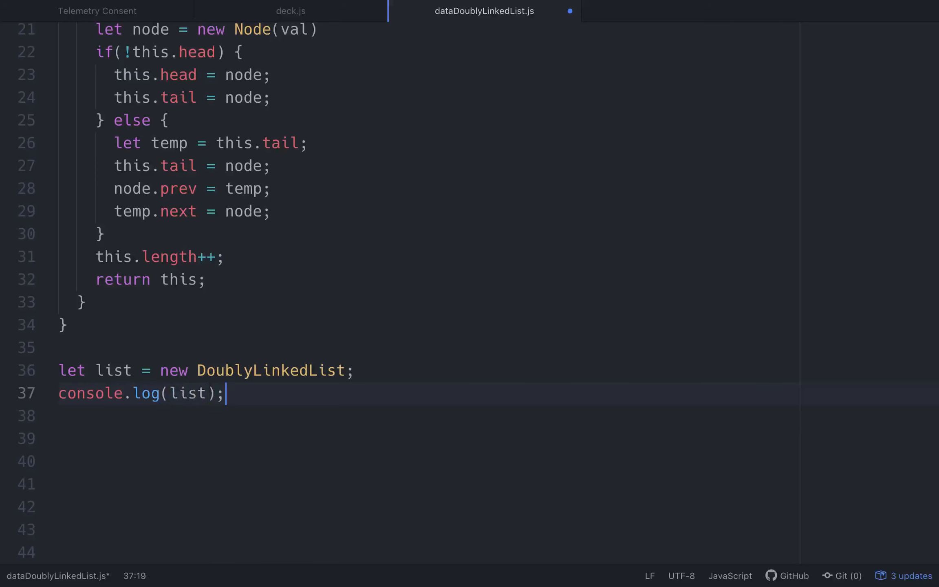
pyautogui.press('enter')
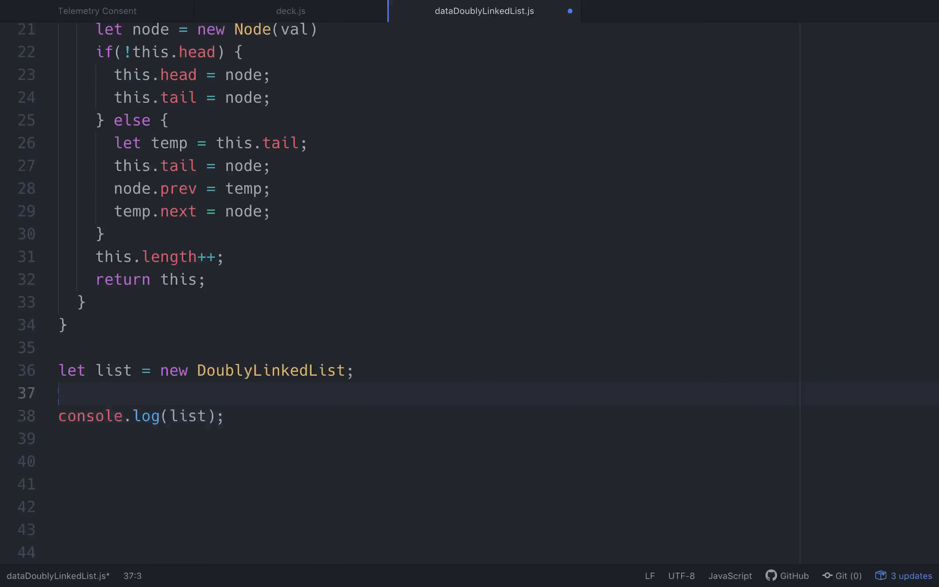
pyautogui.write('list.push')
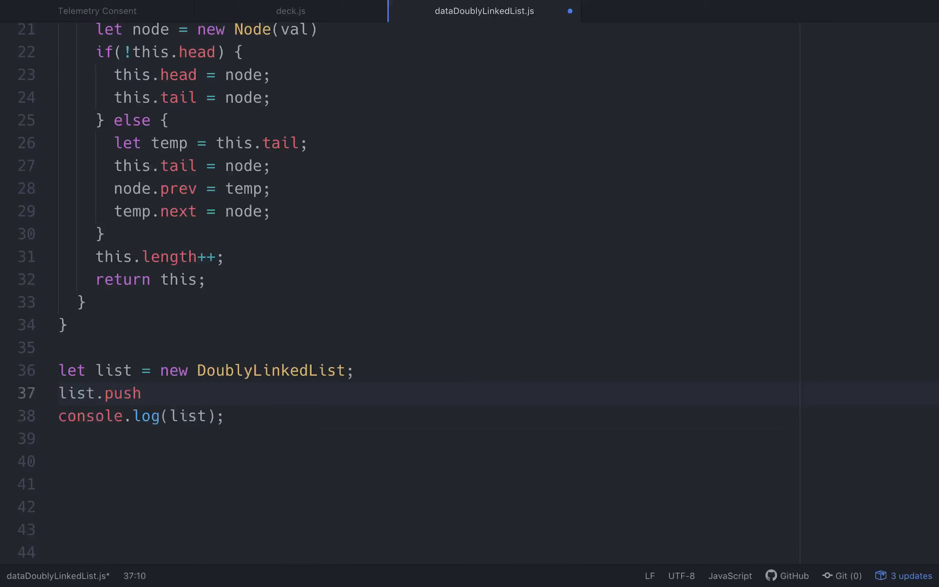
pyautogui.write('(1);')
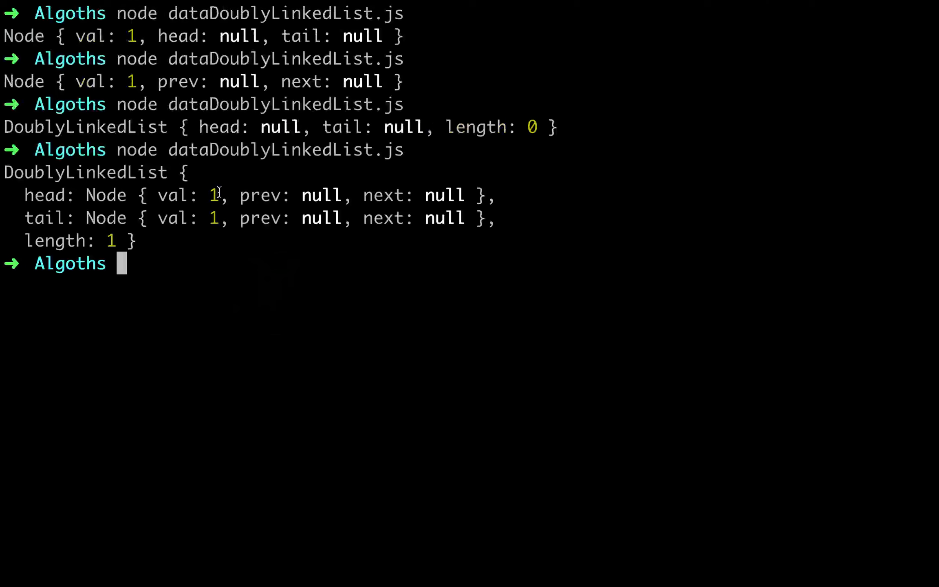
# Highlight the val: 1 entry in the Terminal output, then type 'list'.
pyautogui.doubleClick(322, 195)
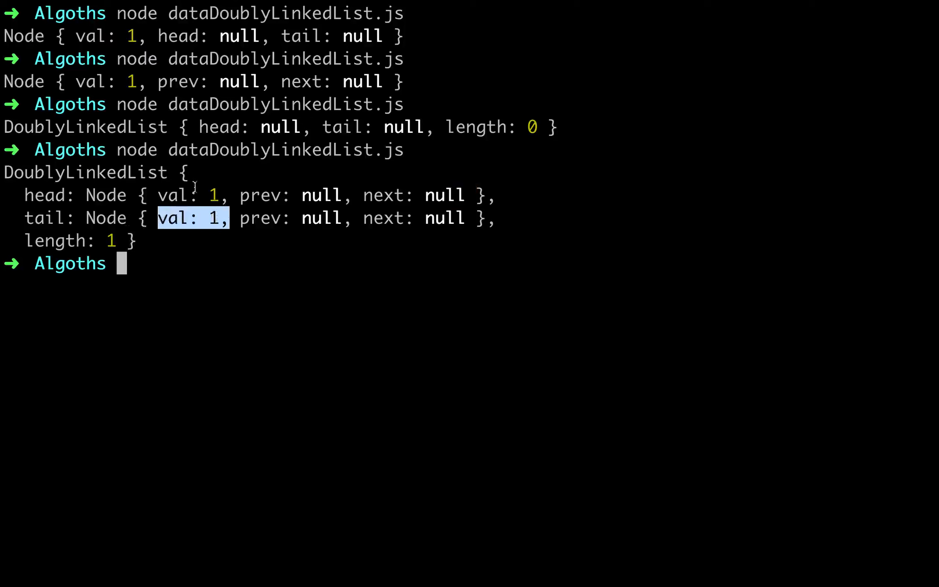
pyautogui.moveTo(322, 226)
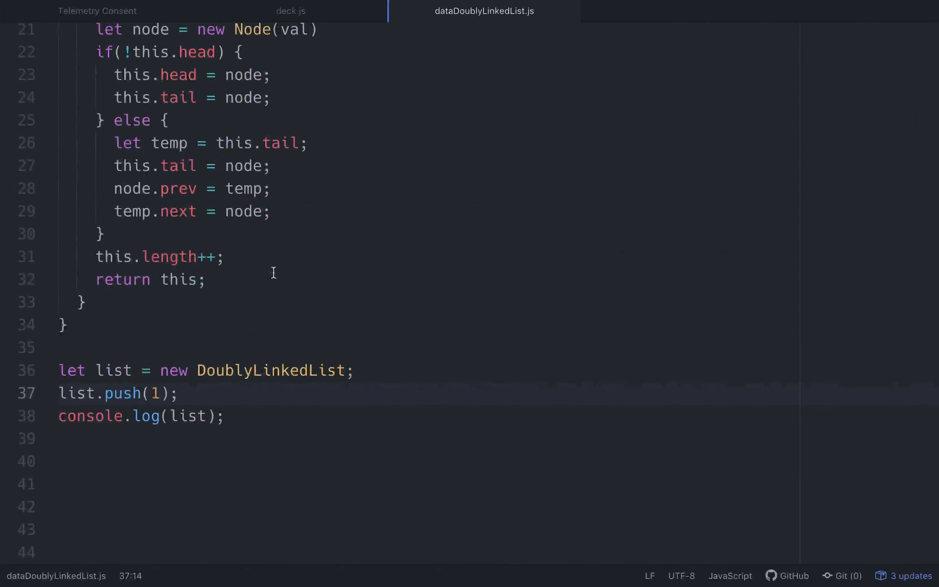
pyautogui.write('list')
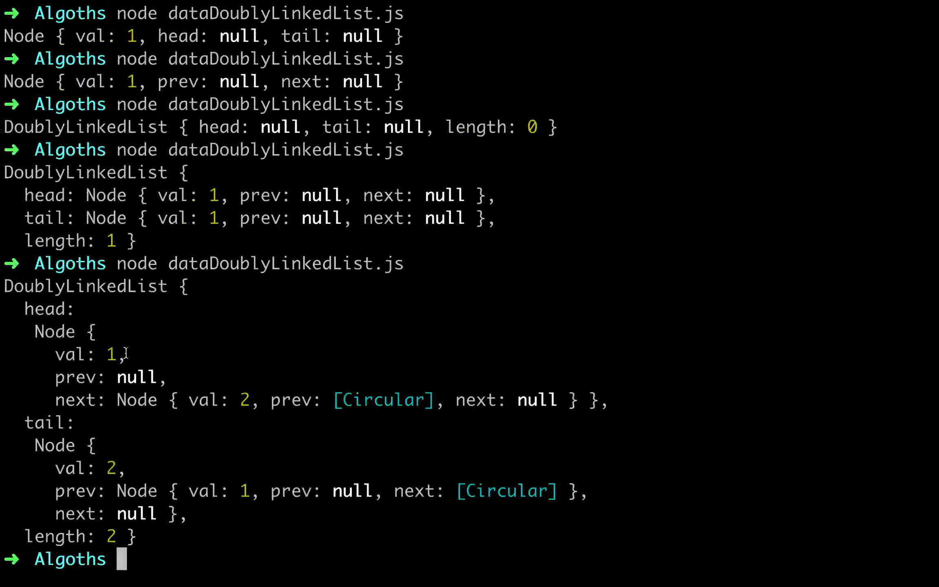
# Highlight the head and tail nodes' prev and next links in the two-node output, including tail's null next.
pyautogui.doubleClick(108, 377)
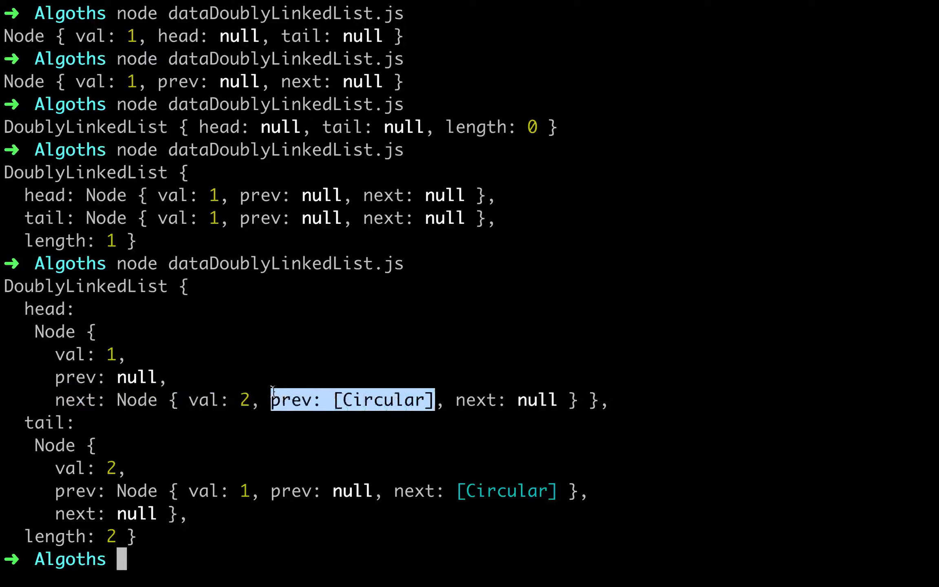
pyautogui.moveTo(352, 400)
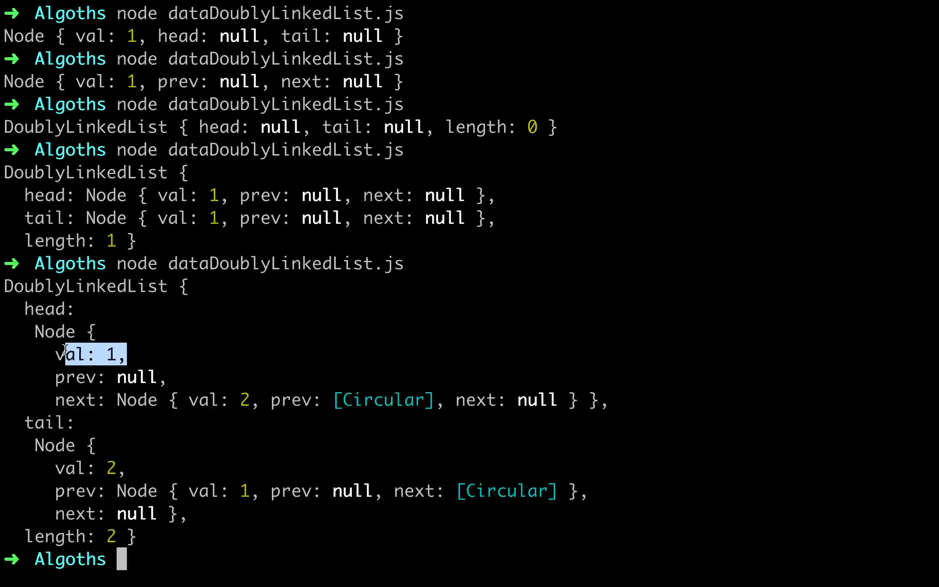
pyautogui.moveTo(99, 413)
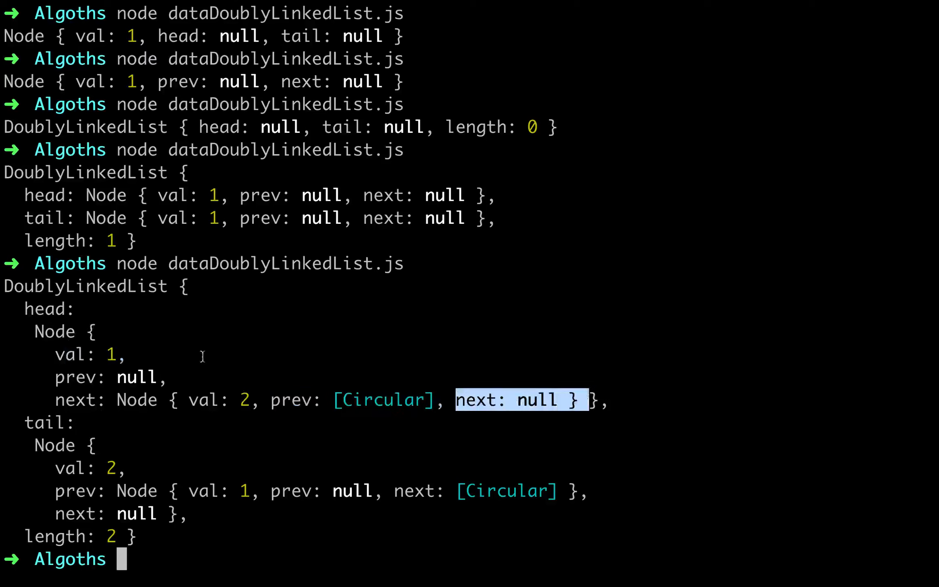
pyautogui.moveTo(162, 368)
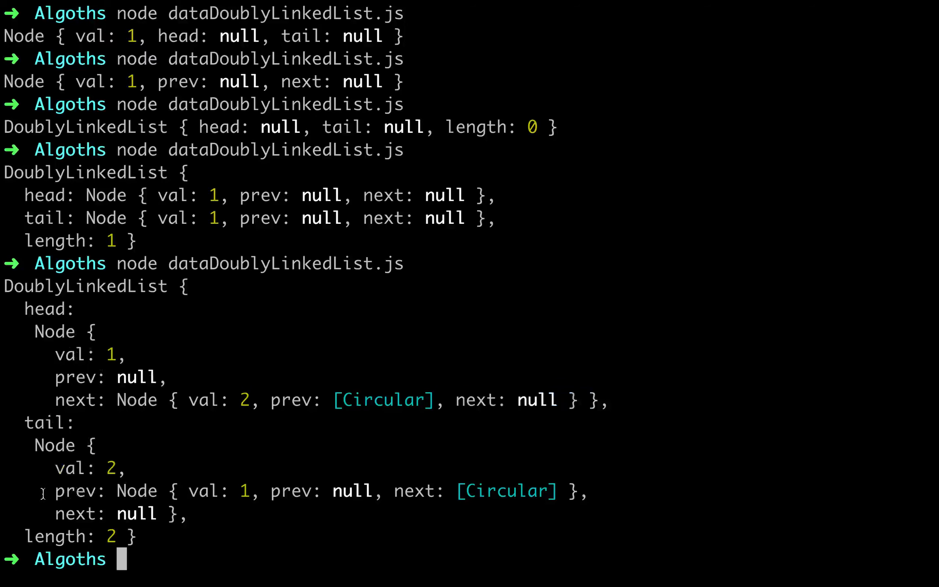
pyautogui.moveTo(53, 491); pyautogui.dragTo(321, 491)
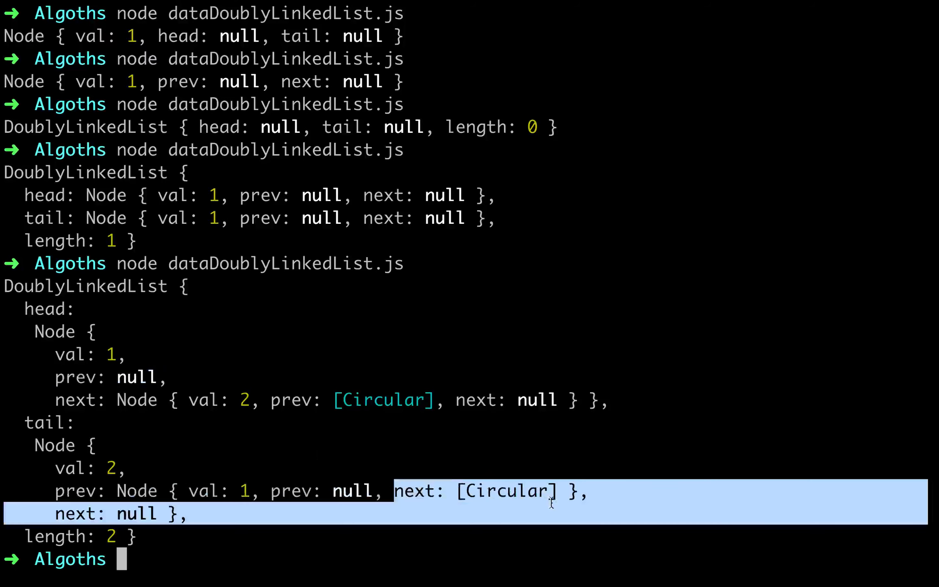
pyautogui.moveTo(259, 481)
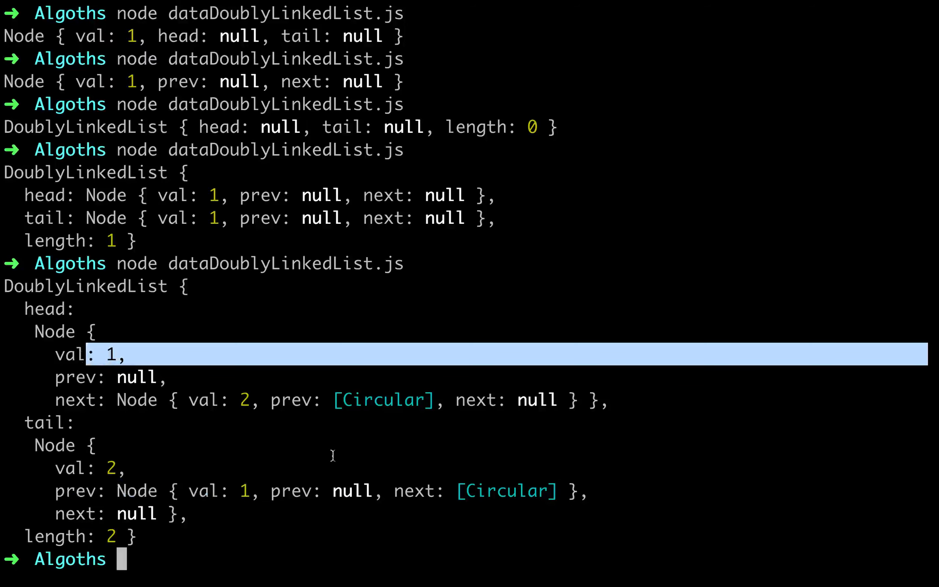
pyautogui.doubleClick(508, 491)
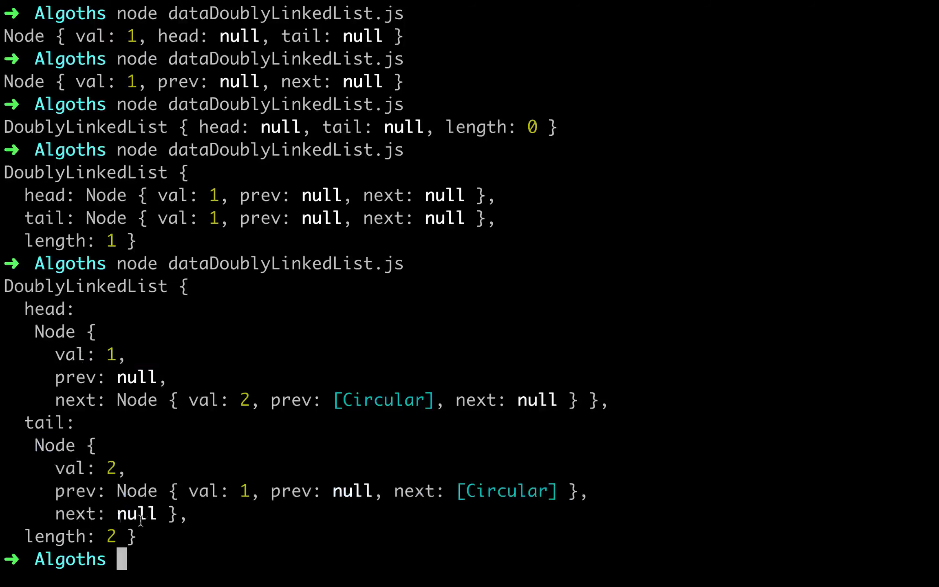
pyautogui.doubleClick(135, 514)
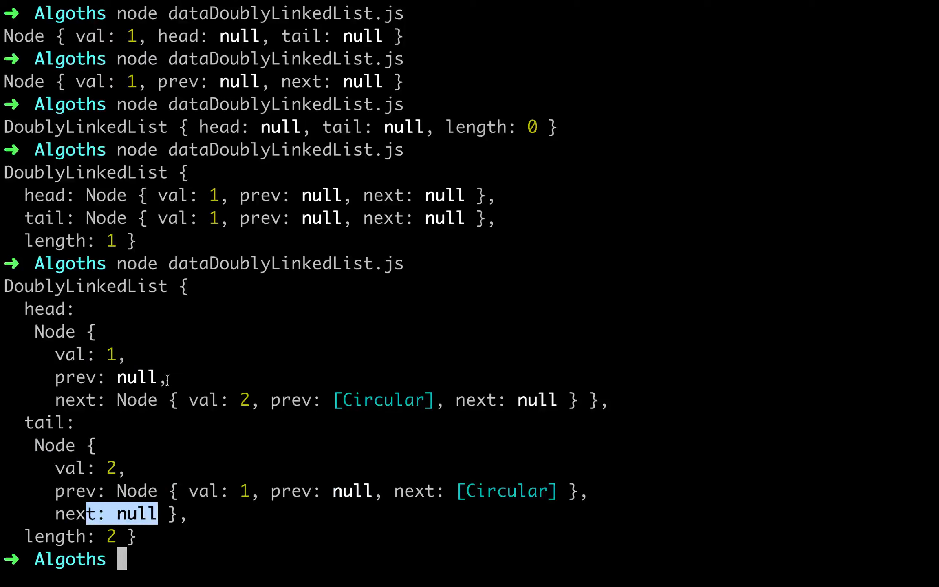
pyautogui.moveTo(57, 399)
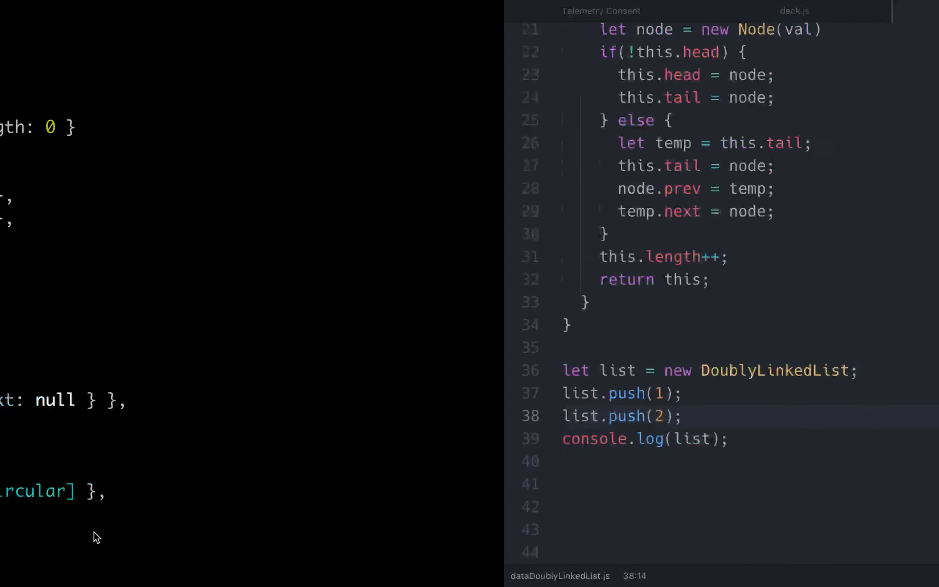
# Add list.push(3); above the console.log(list) line.
pyautogui.write('il')
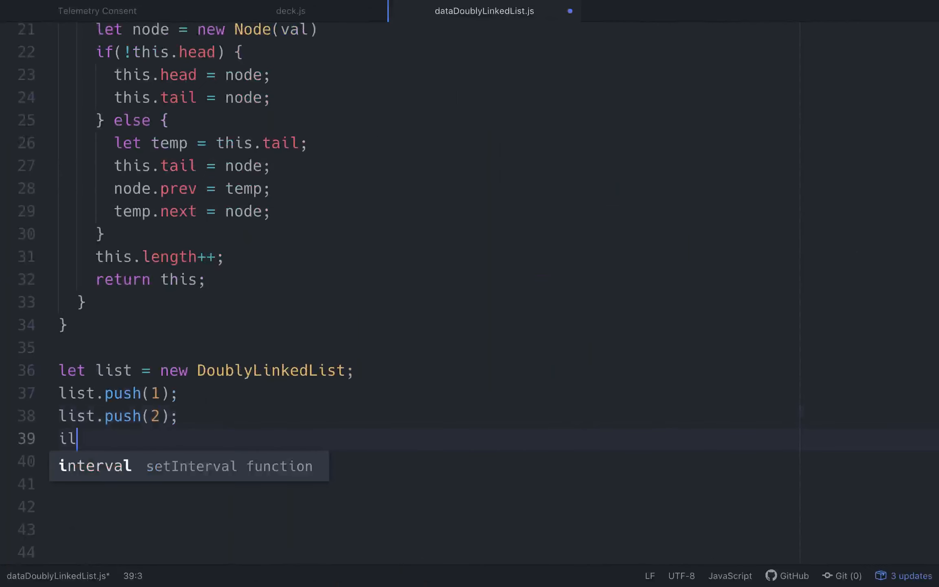
pyautogui.write('list.push(')
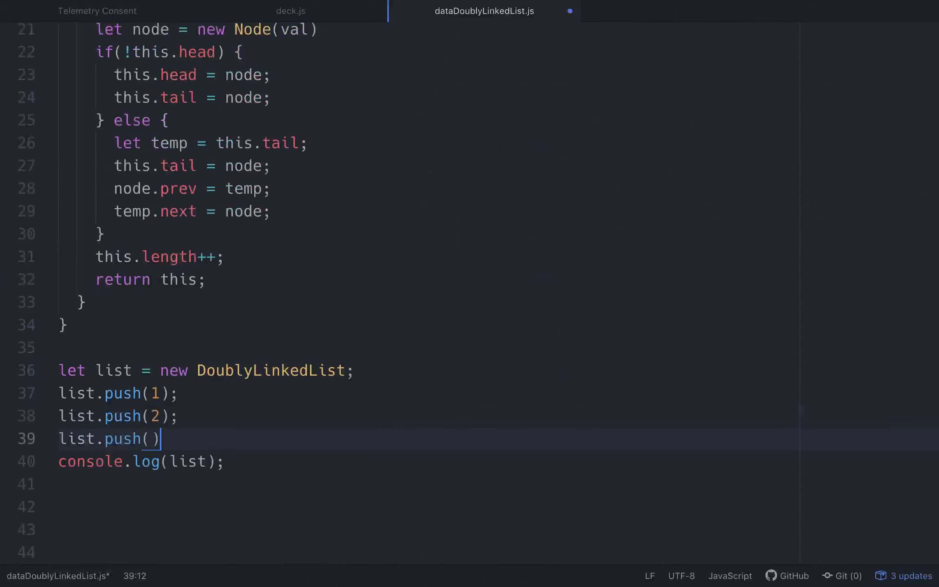
pyautogui.write('3')
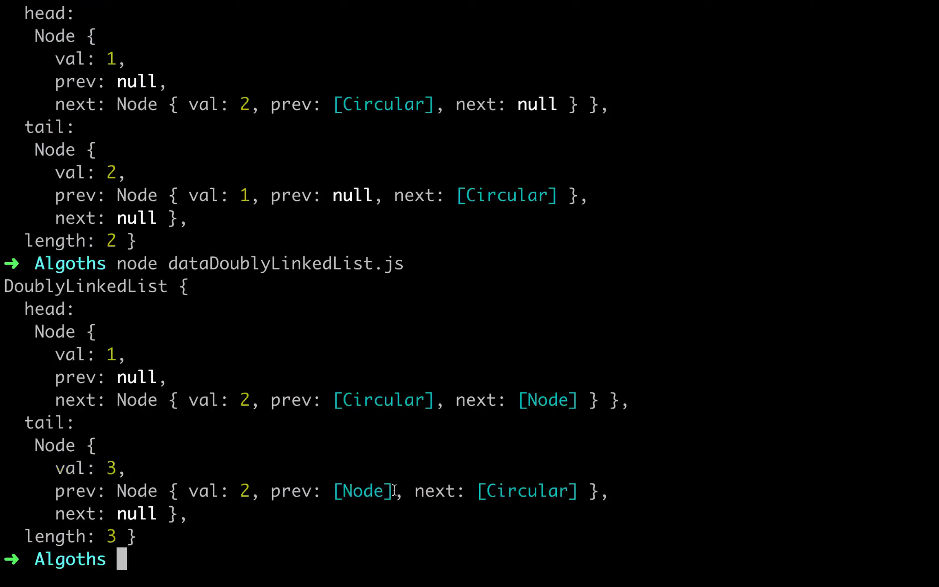
# Highlight the tail's previous node value 2 in the three-node output, then scroll up the file.
pyautogui.moveTo(211, 490); pyautogui.dragTo(393, 490)
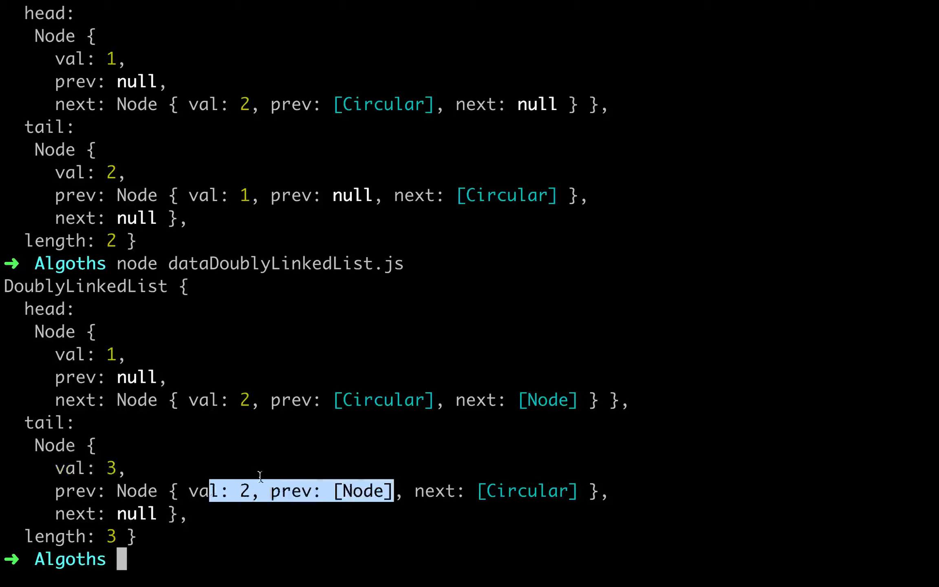
pyautogui.doubleClick(434, 490)
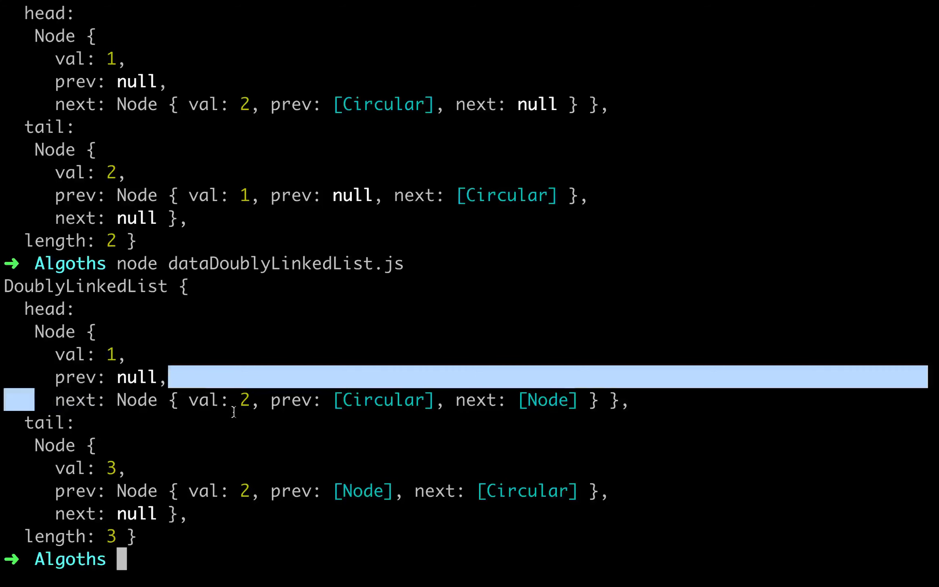
pyautogui.moveTo(422, 400)
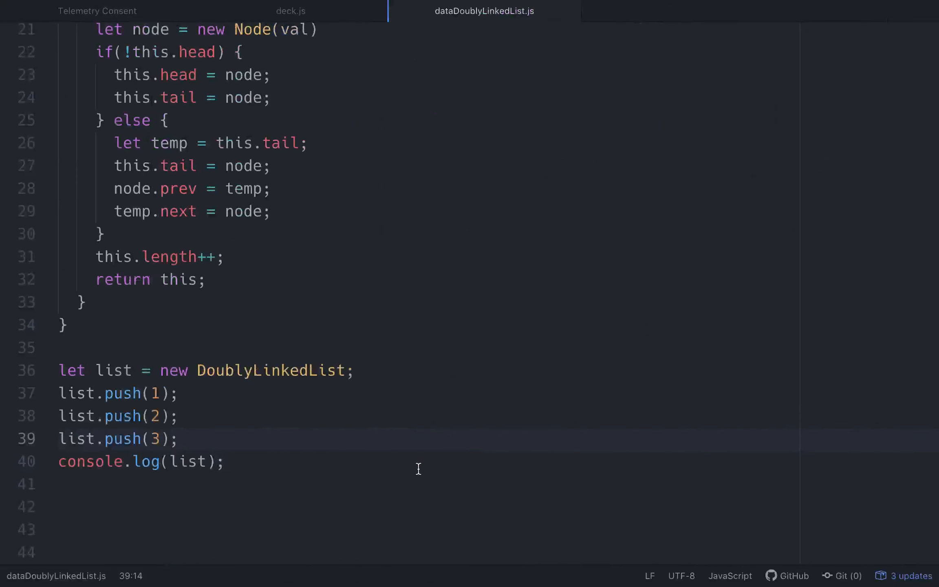
pyautogui.scroll(3)
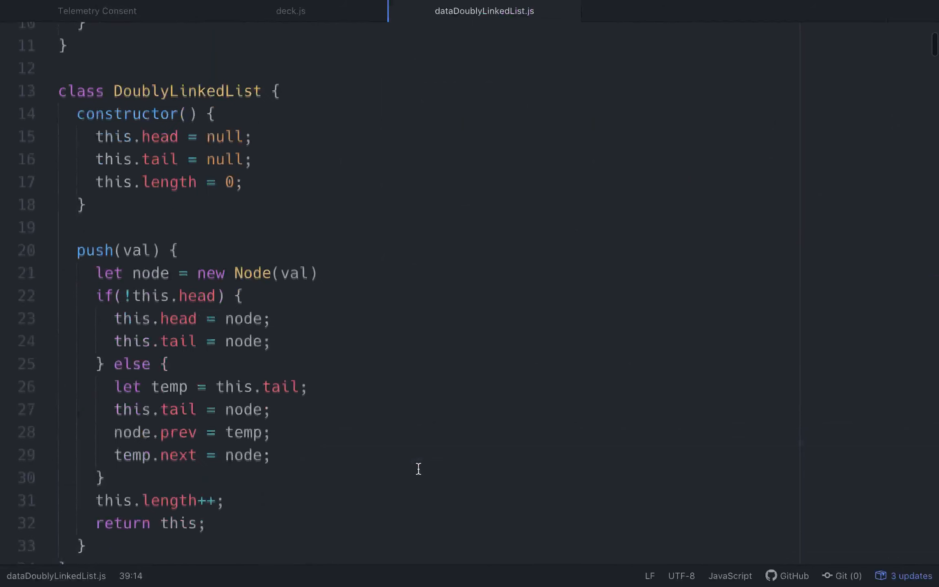